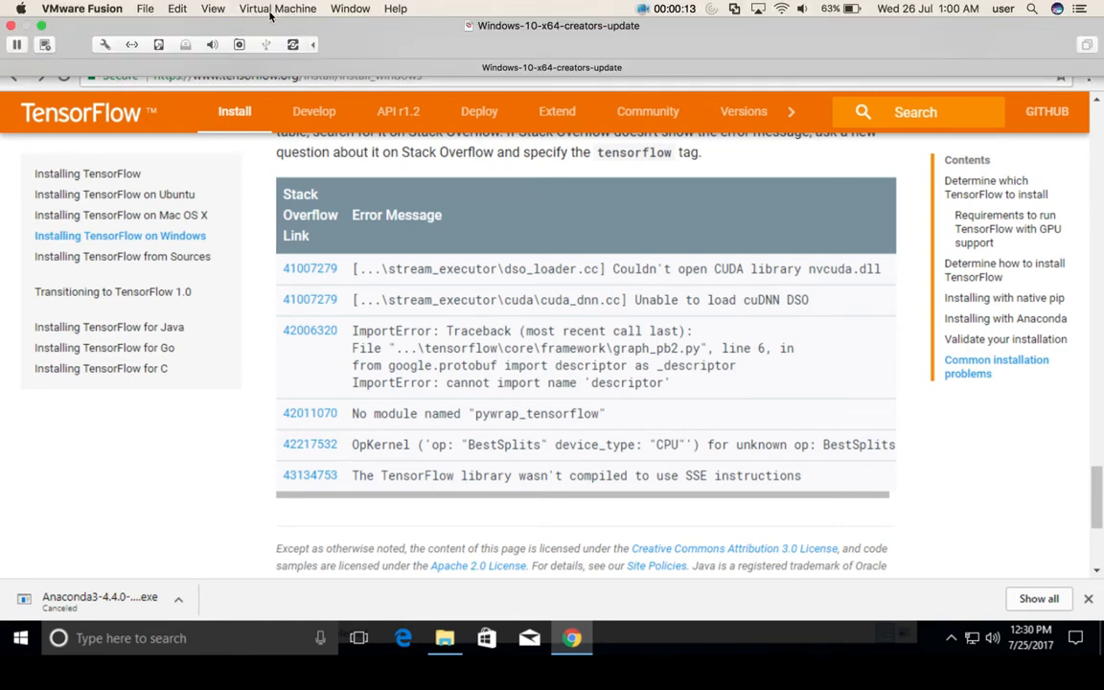
Choose Install VMware Tools from the Virtual Machine menu and confirm connecting the installer disc.
{"action": "left_click", "coordinate": [276, 7]}
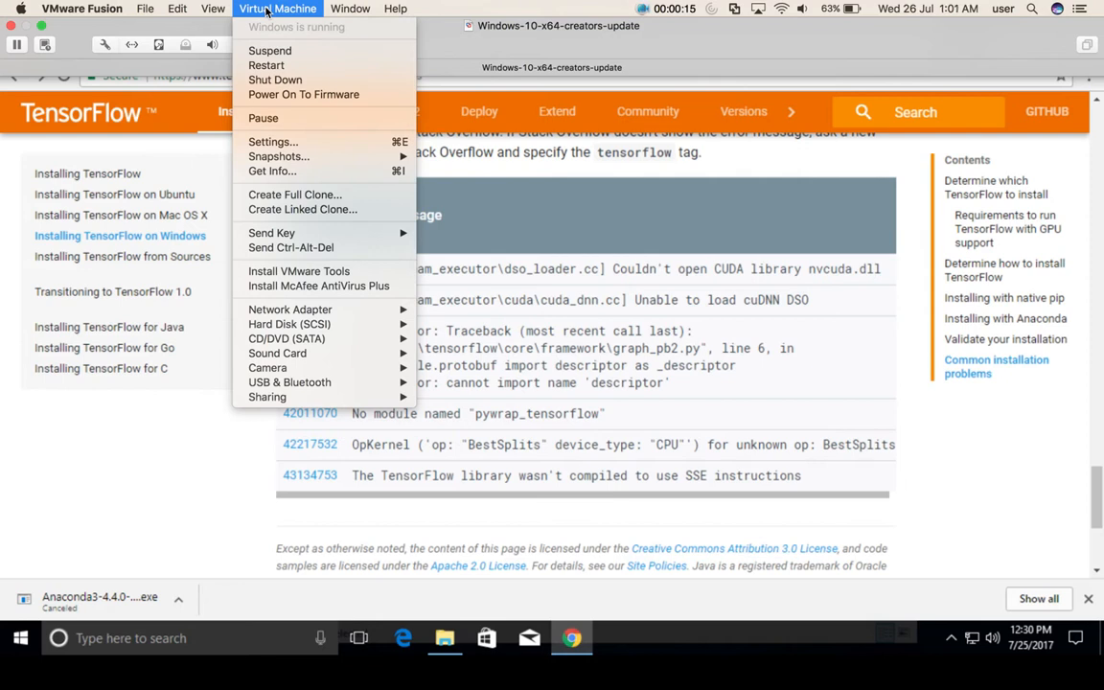
{"action": "mouse_move", "coordinate": [299, 272]}
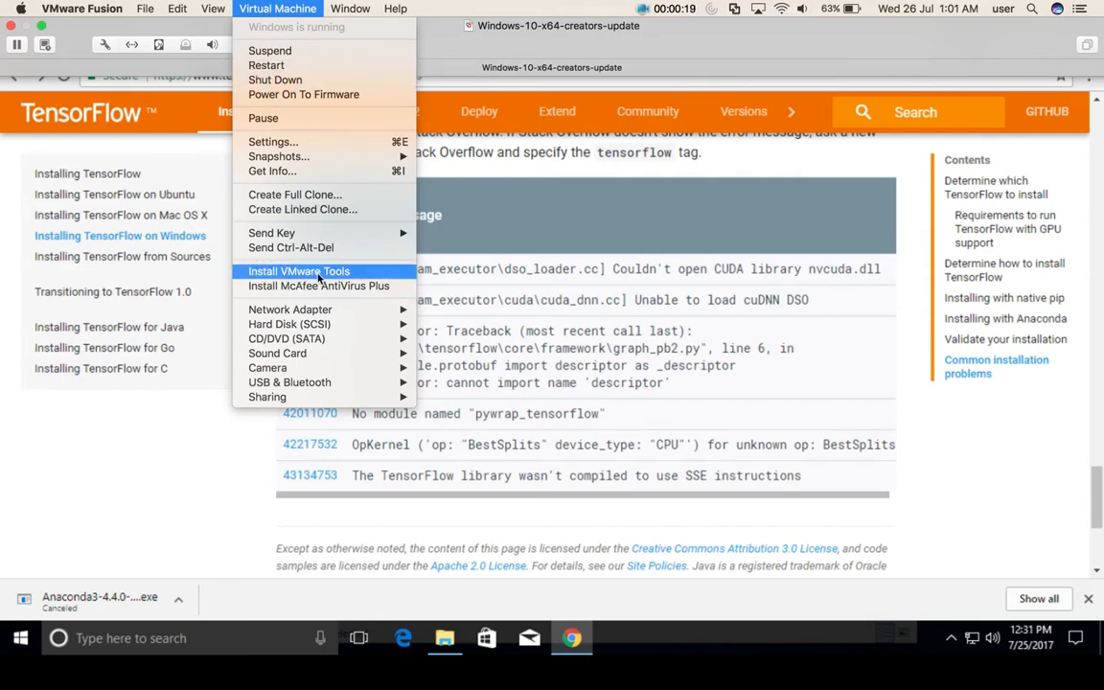
{"action": "left_click", "coordinate": [299, 271]}
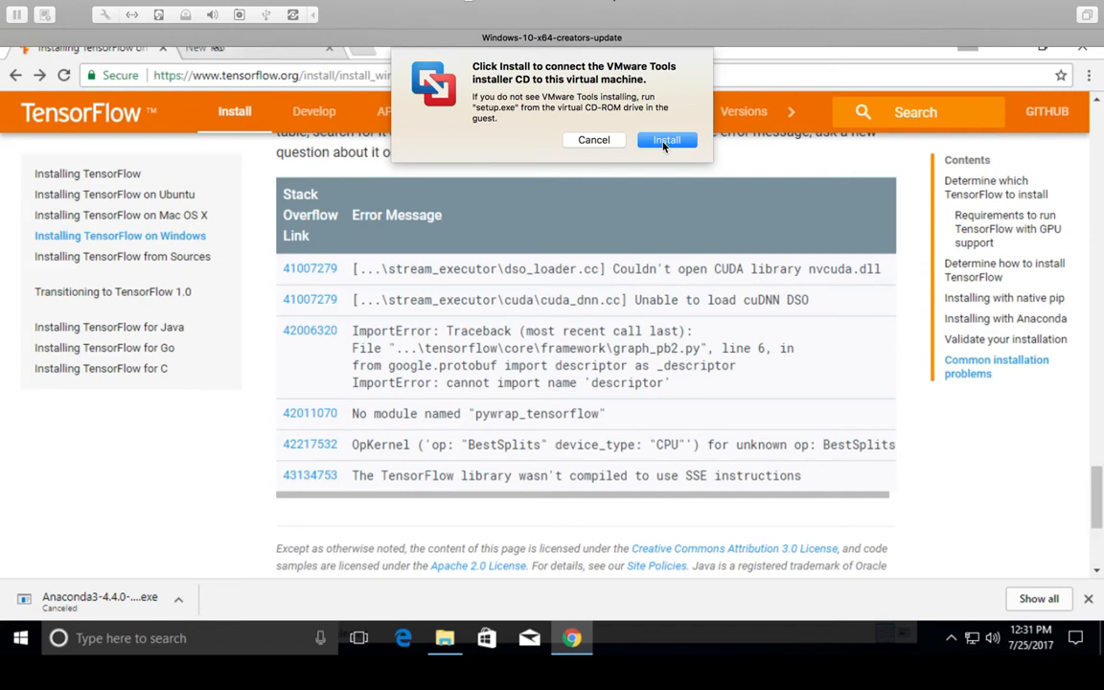
{"action": "left_click", "coordinate": [667, 139]}
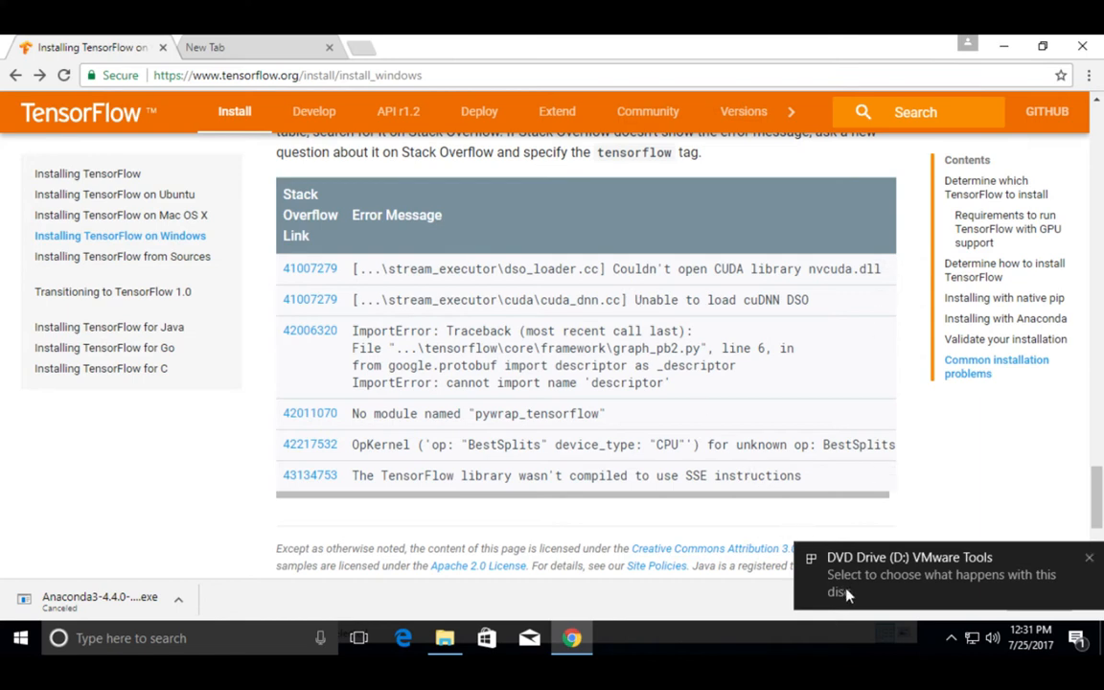
{"action": "mouse_move", "coordinate": [881, 592]}
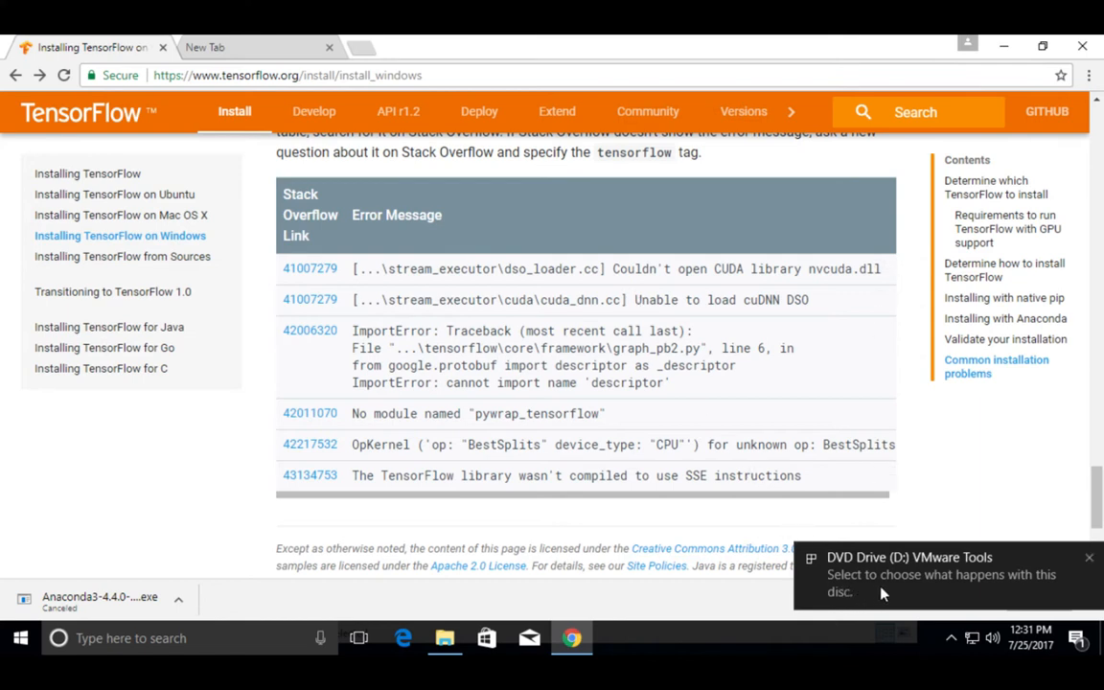
{"action": "mouse_move", "coordinate": [918, 602]}
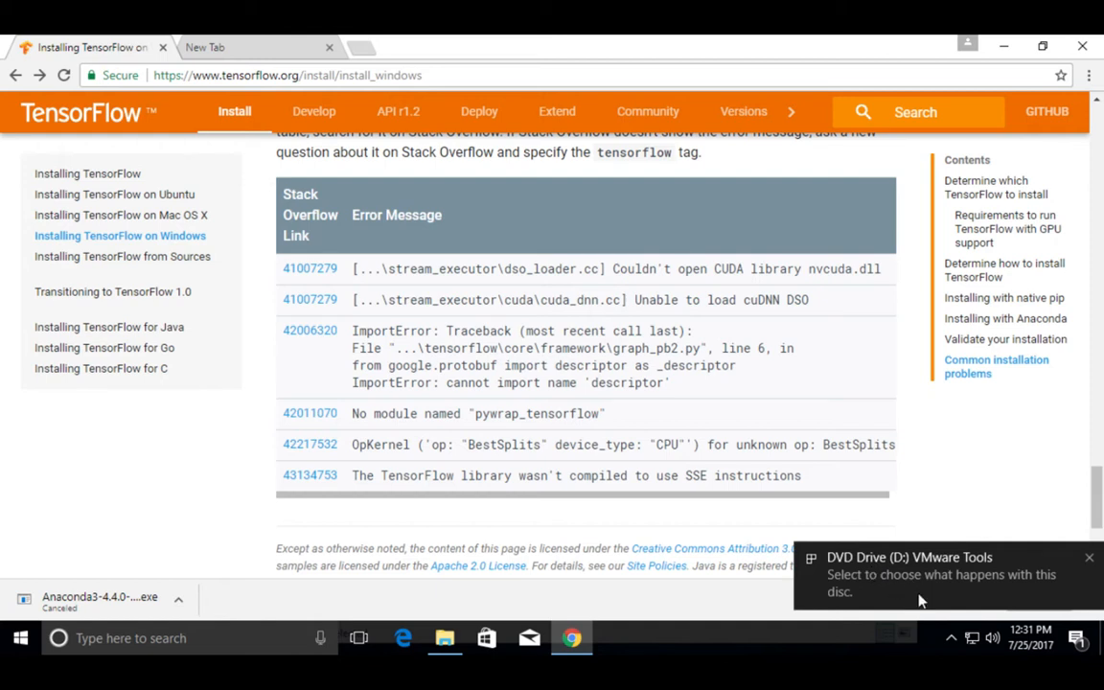
{"action": "mouse_move", "coordinate": [891, 571]}
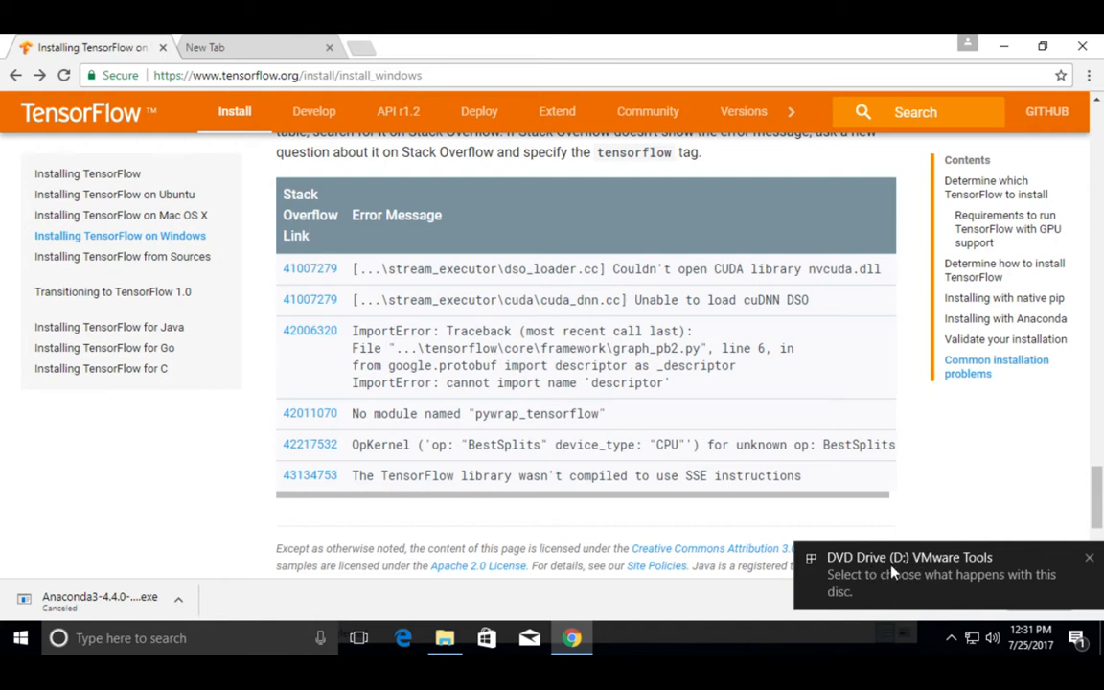
From the DVD Drive notification, run setup64.exe to start the VMware Tools setup.
{"action": "left_click", "coordinate": [939, 574]}
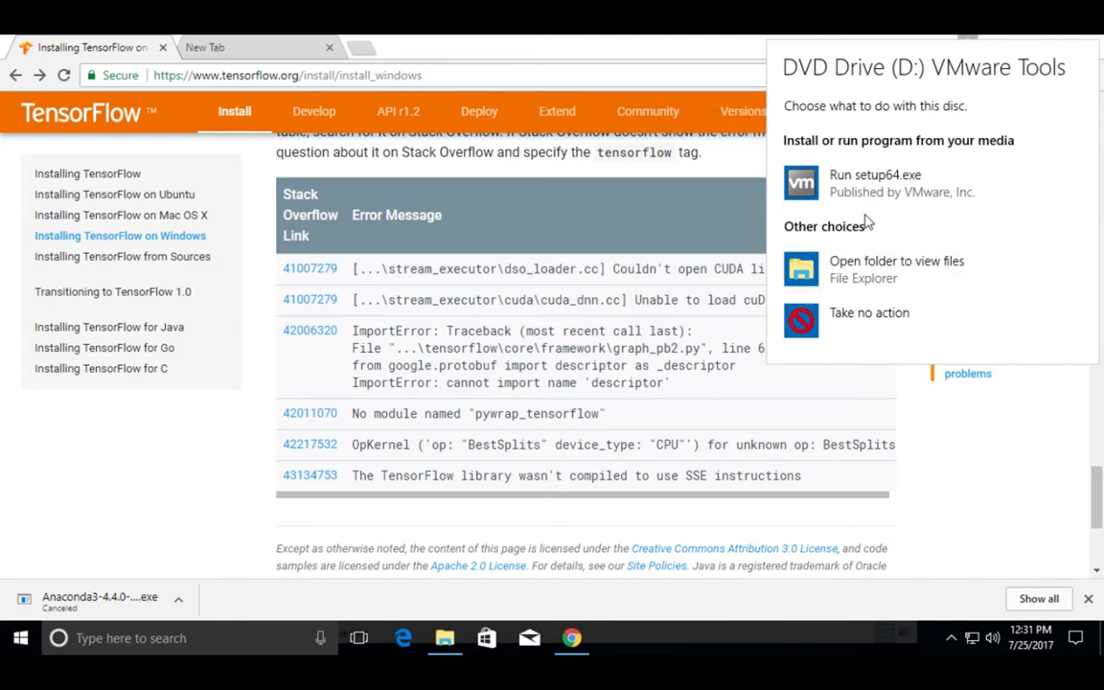
{"action": "mouse_move", "coordinate": [879, 182]}
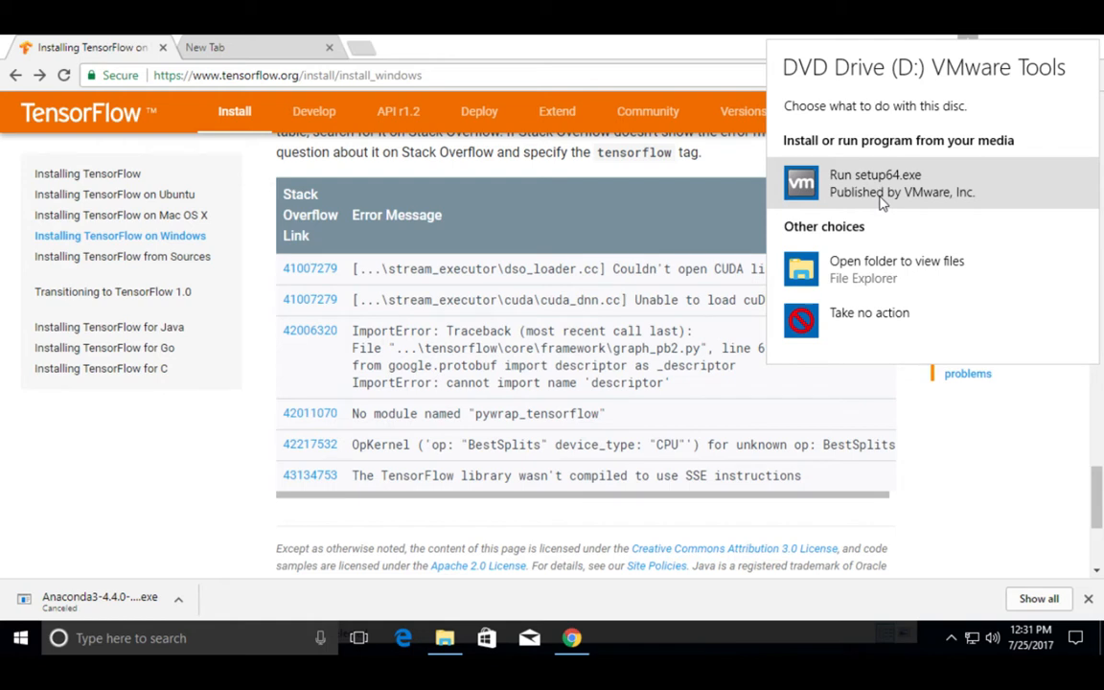
{"action": "mouse_move", "coordinate": [847, 195]}
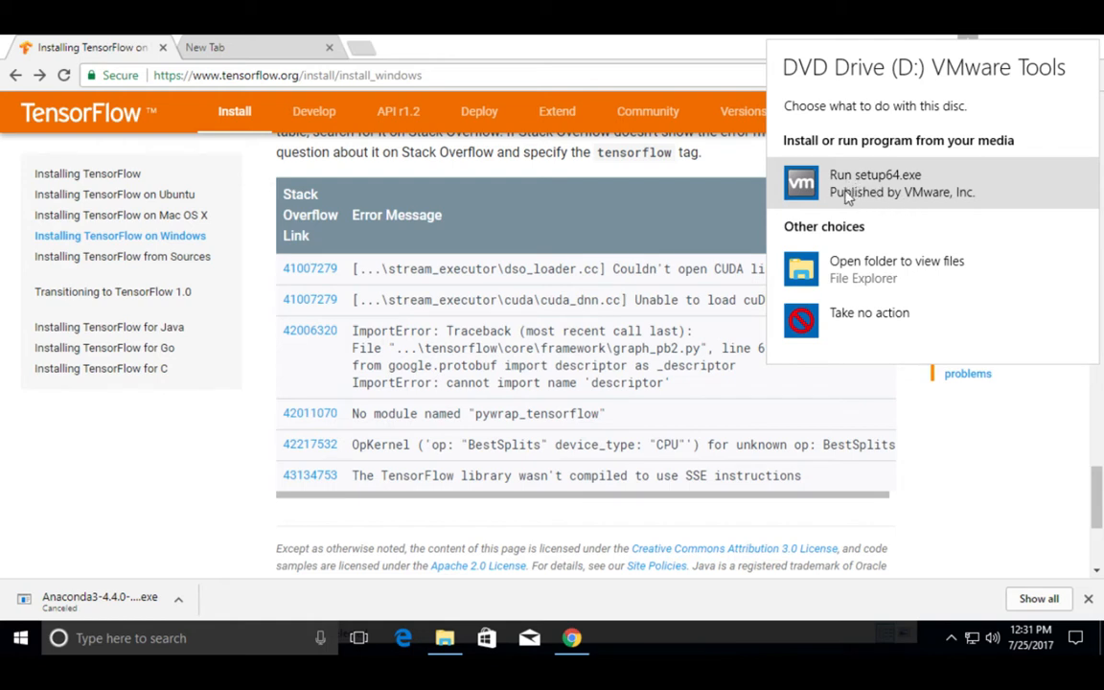
{"action": "mouse_move", "coordinate": [858, 195]}
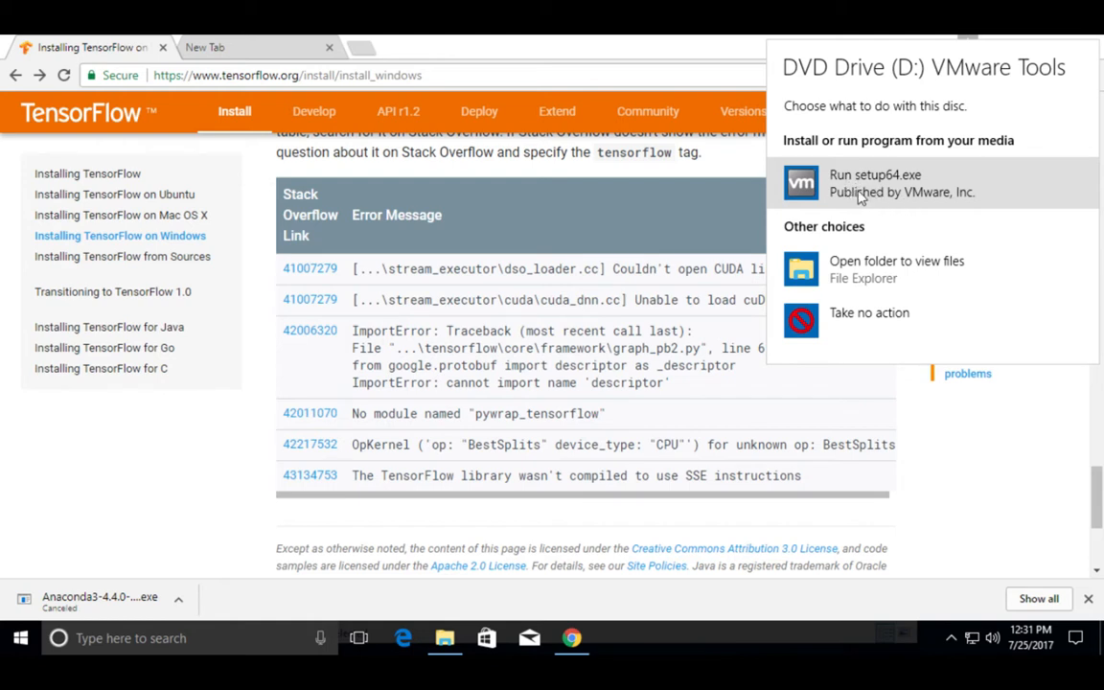
{"action": "left_click", "coordinate": [873, 182]}
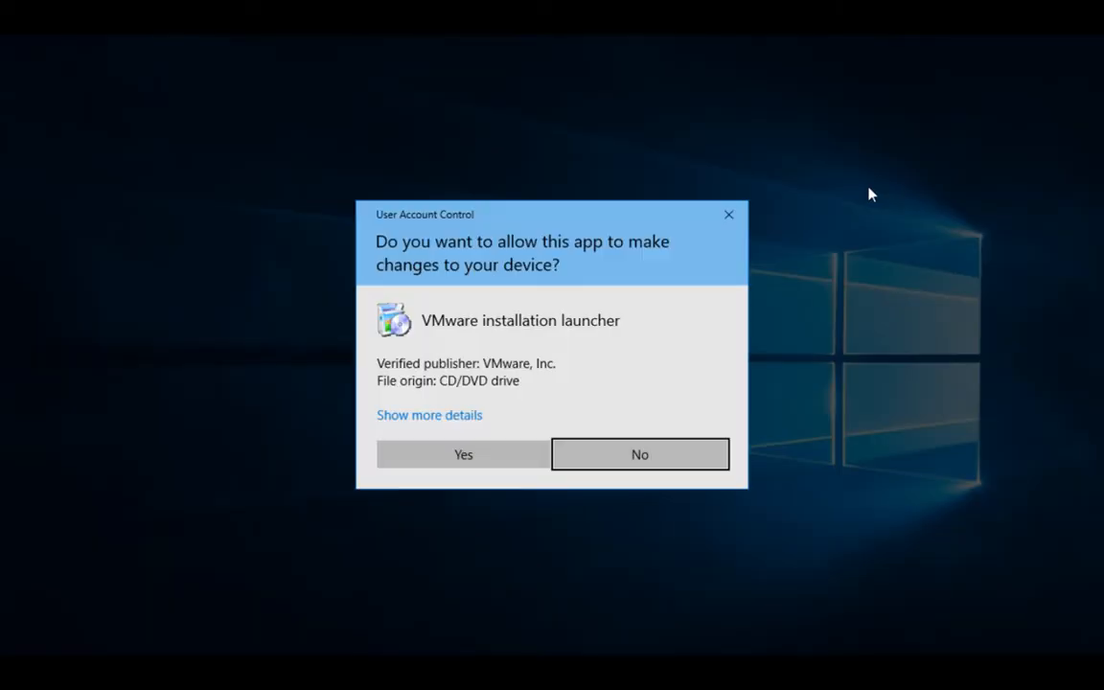
{"action": "mouse_move", "coordinate": [624, 345]}
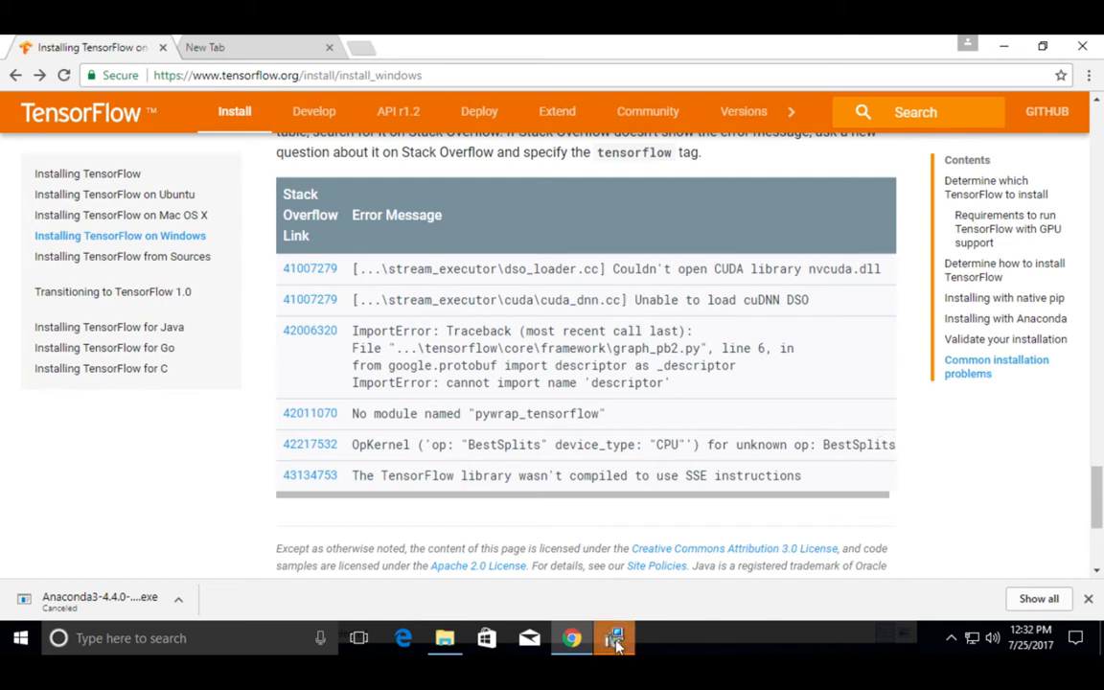
Run the VMware Tools Setup wizard with the Typical setup type and start the installation.
{"action": "left_click", "coordinate": [613, 636]}
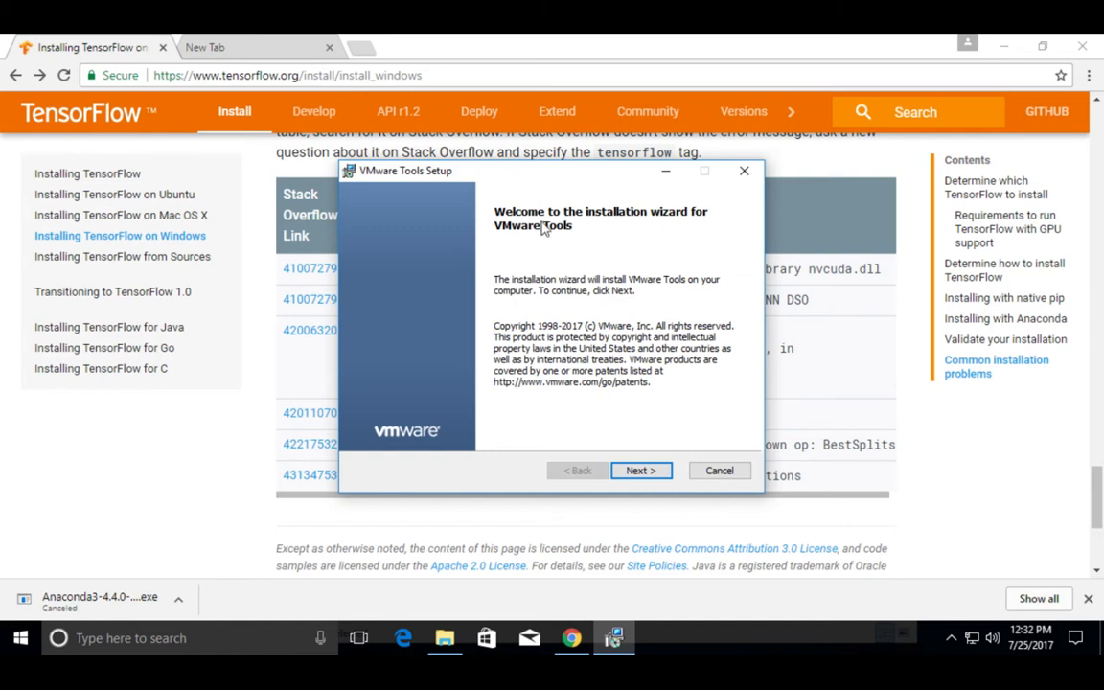
{"action": "mouse_move", "coordinate": [620, 226]}
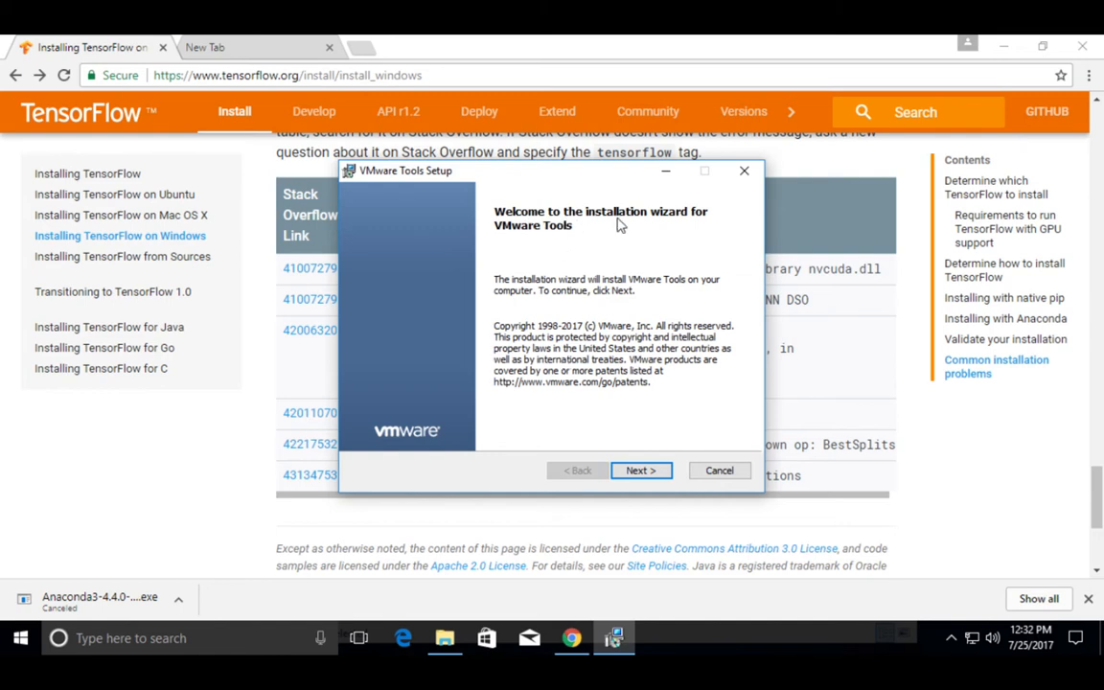
{"action": "mouse_move", "coordinate": [698, 228]}
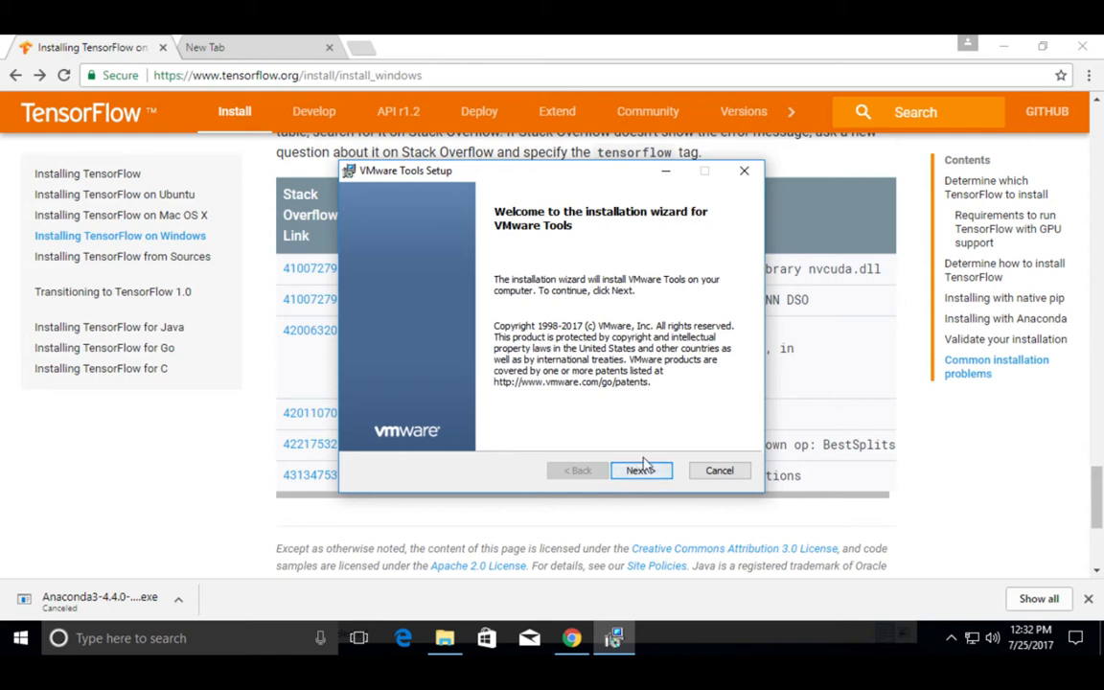
{"action": "left_click", "coordinate": [640, 471]}
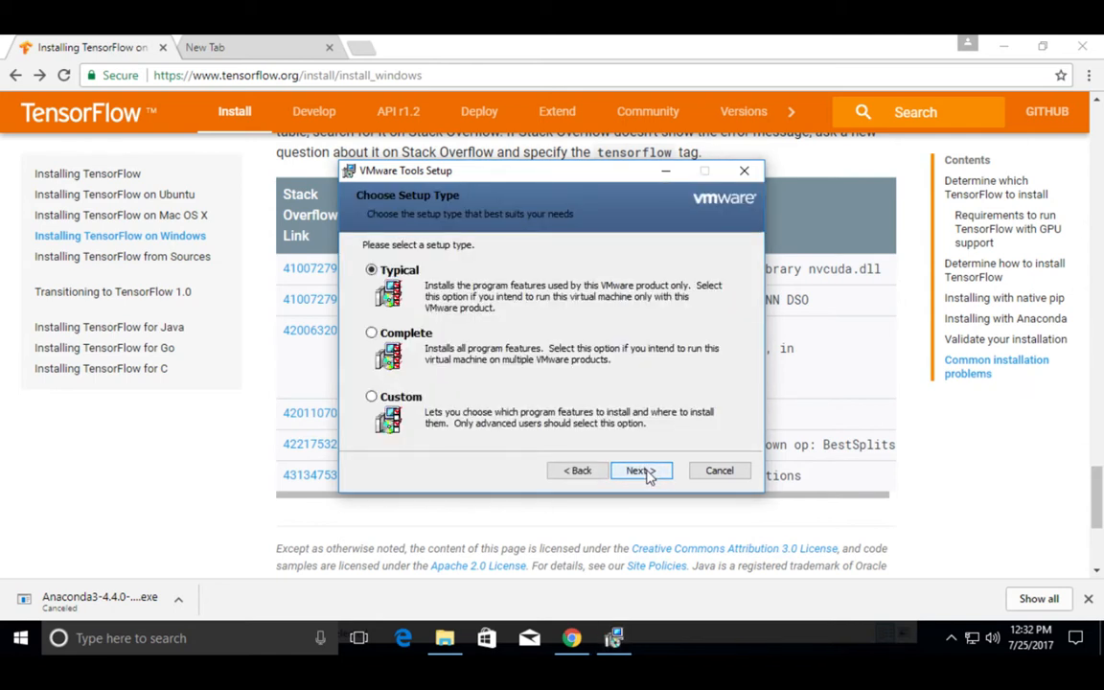
{"action": "left_click", "coordinate": [636, 470]}
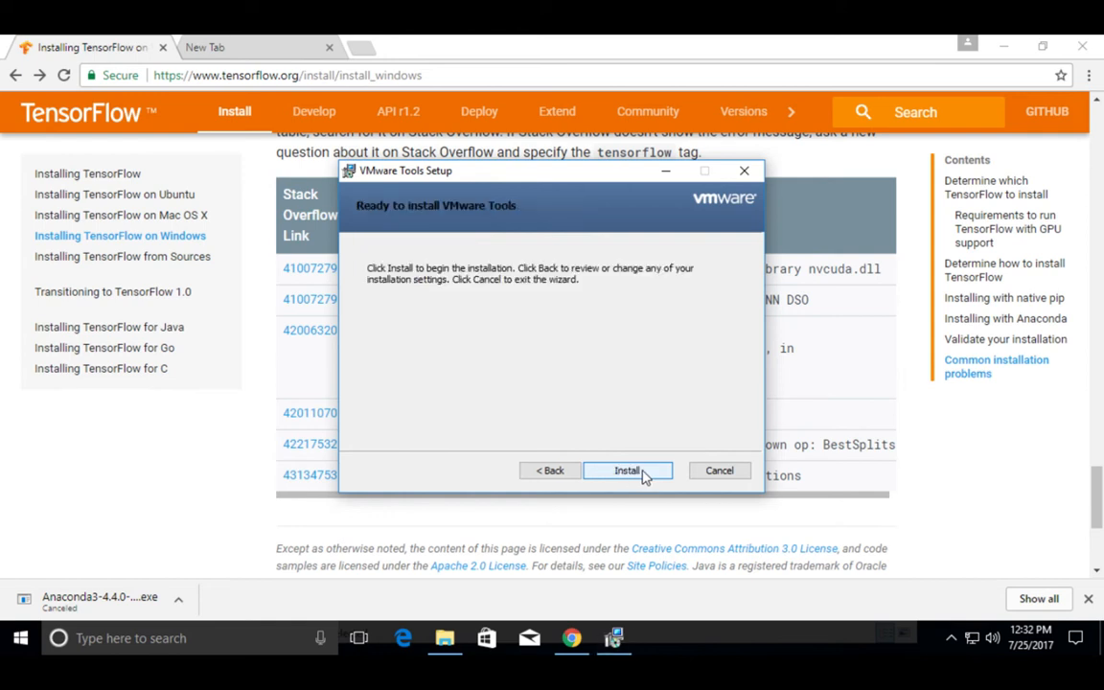
{"action": "mouse_move", "coordinate": [659, 479]}
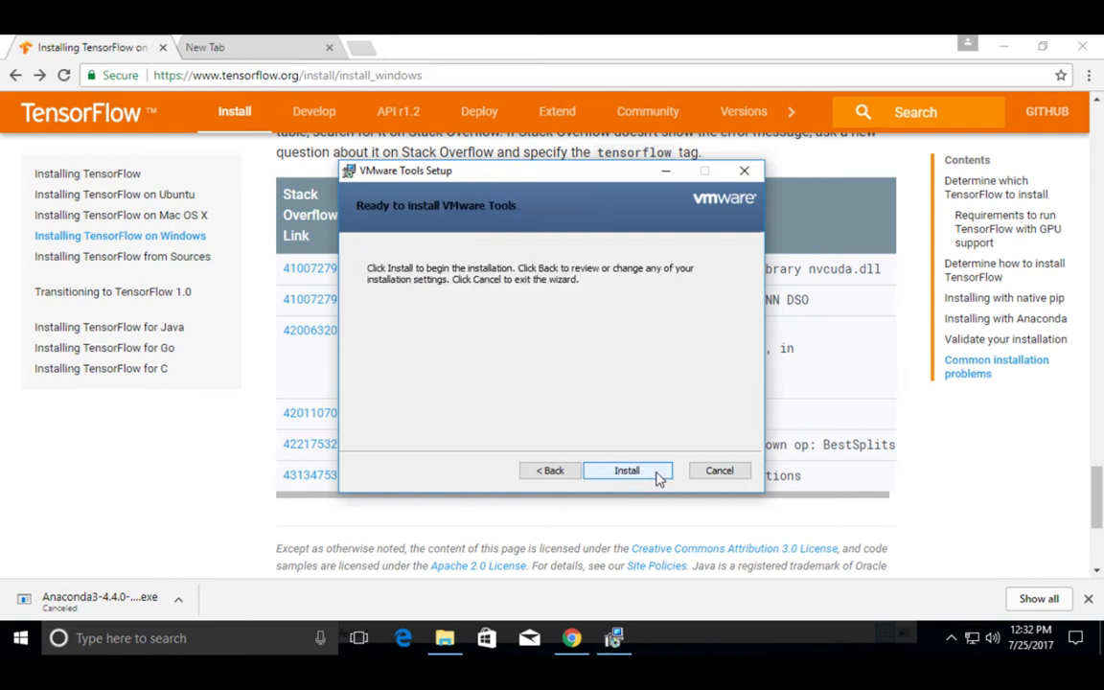
{"action": "left_click", "coordinate": [626, 472]}
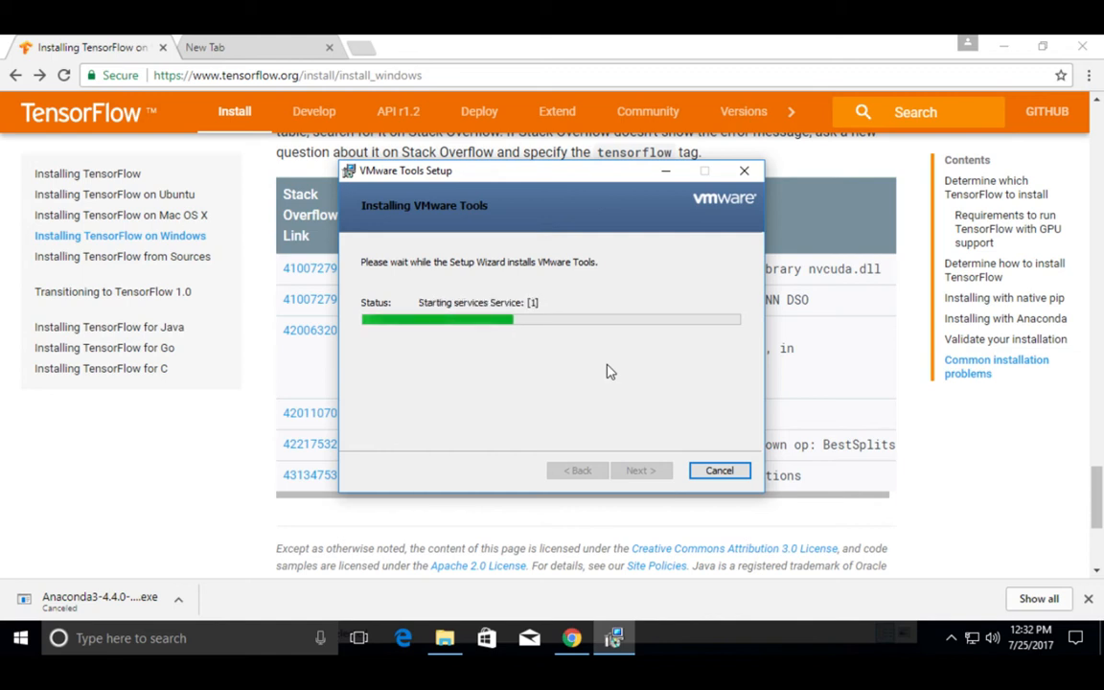
{"action": "mouse_move", "coordinate": [594, 211]}
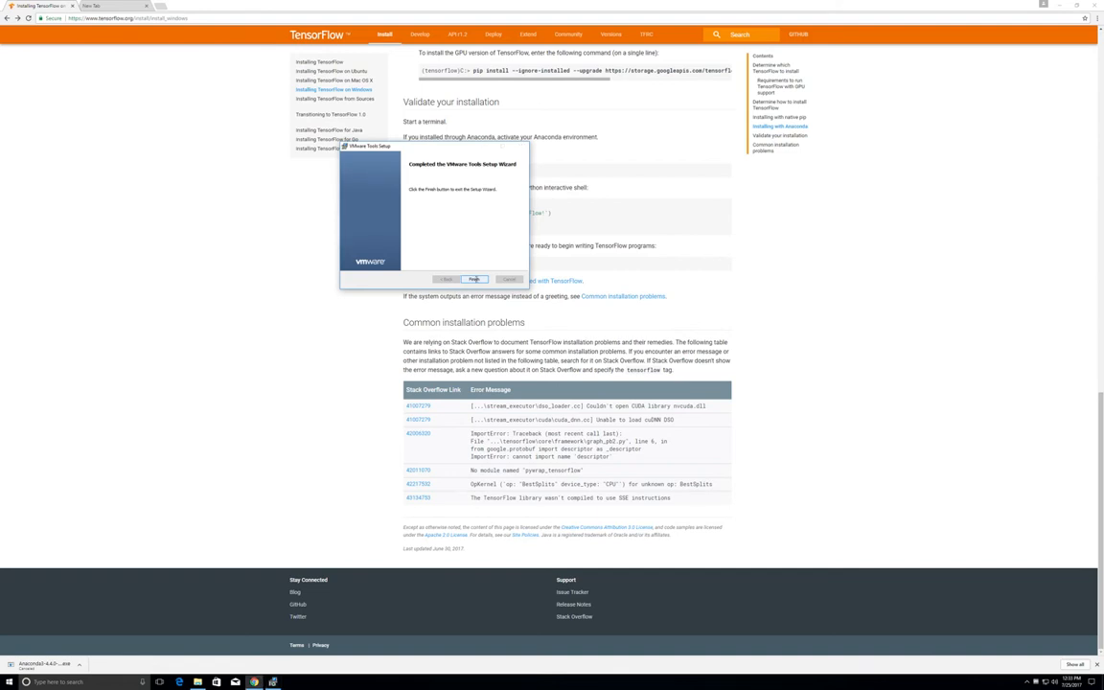
Finish the setup wizard and accept restarting Windows now.
{"action": "left_click", "coordinate": [473, 279]}
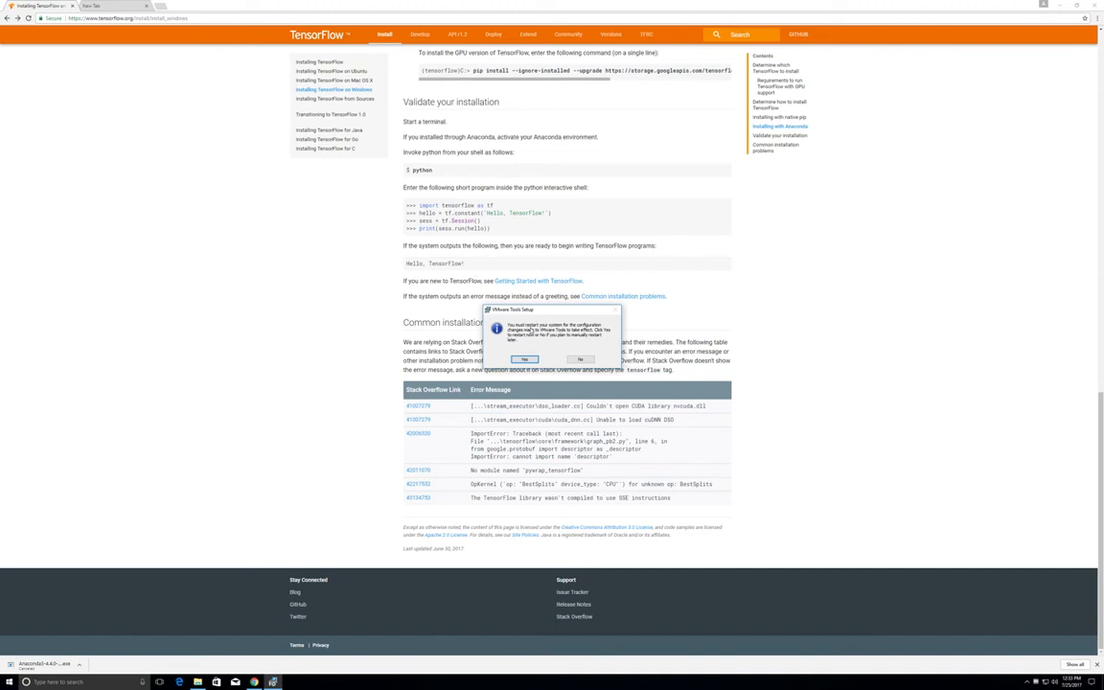
{"action": "mouse_move", "coordinate": [530, 318]}
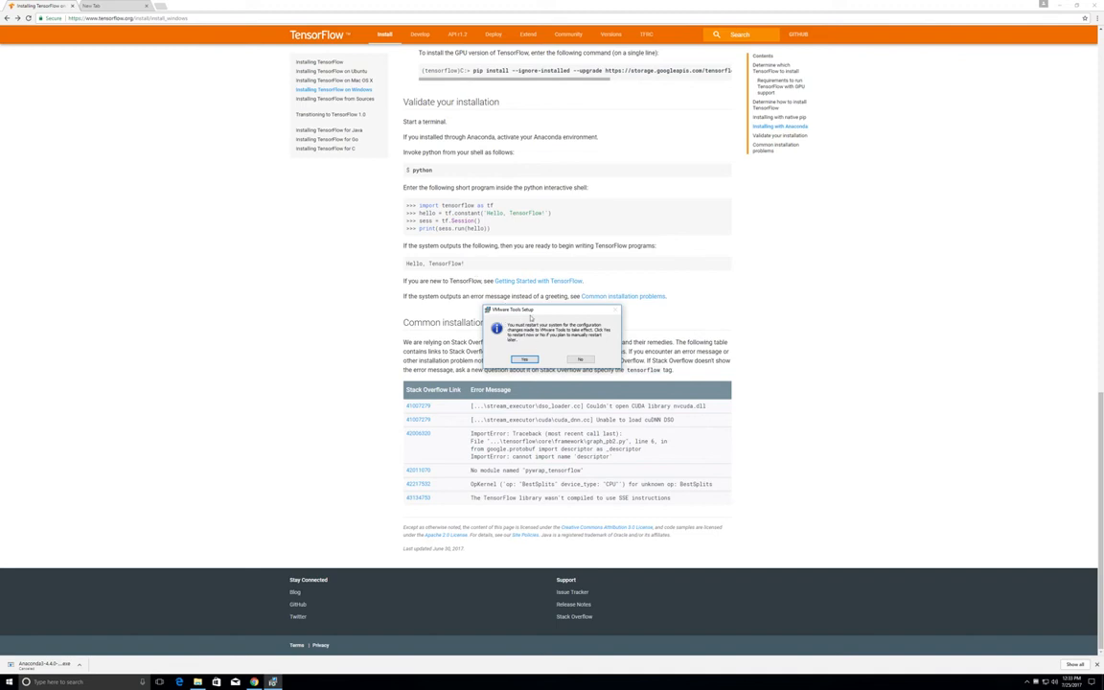
{"action": "mouse_move", "coordinate": [560, 322]}
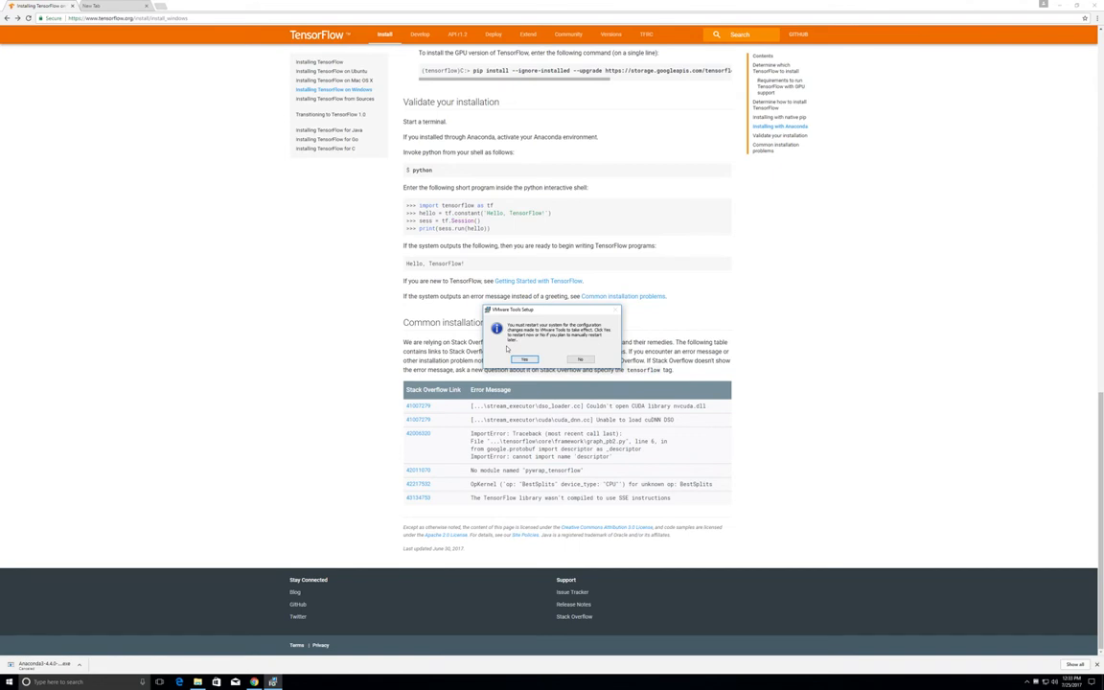
{"action": "left_click", "coordinate": [525, 360]}
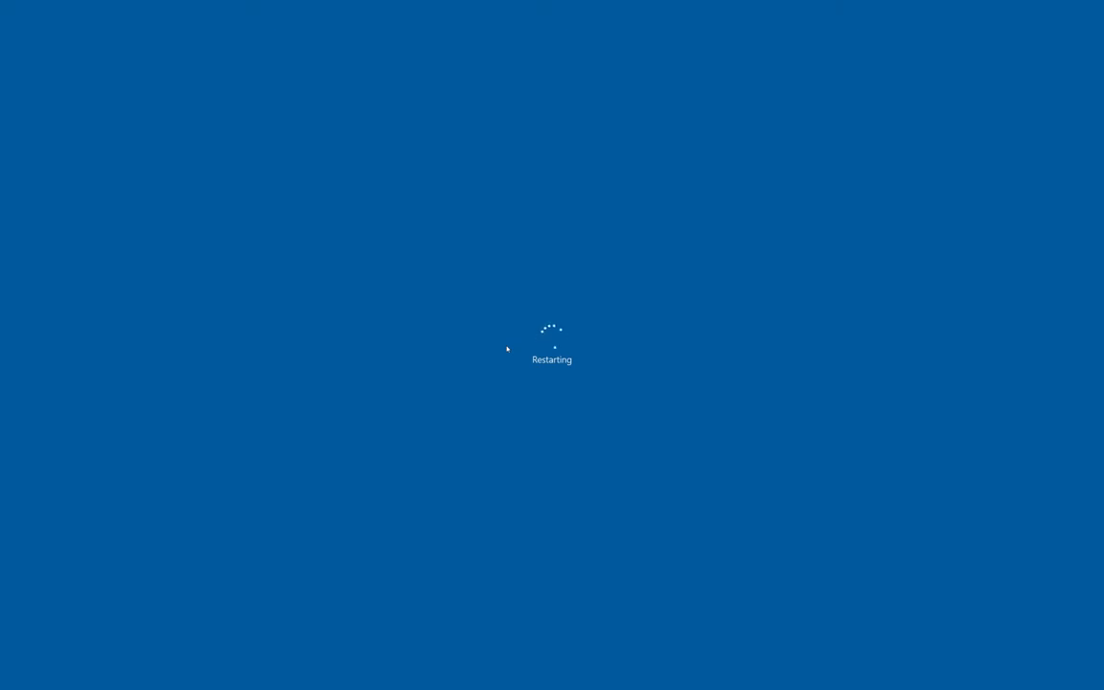
{"action": "mouse_move", "coordinate": [518, 360]}
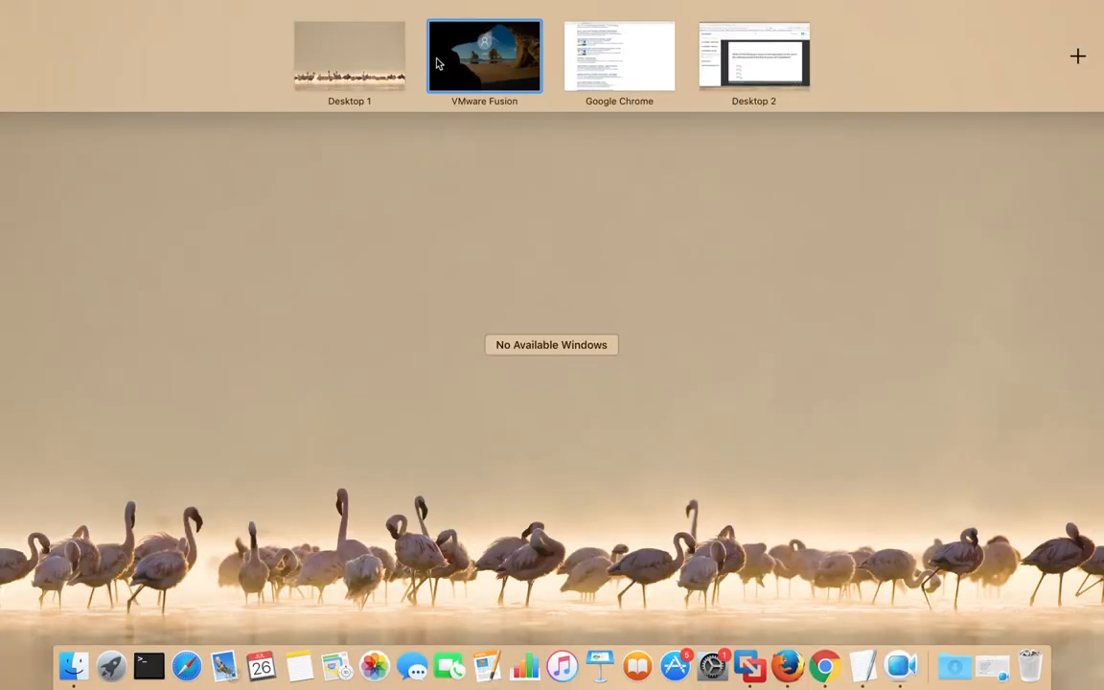
Return to the restarted Windows guest and choose Don't Show Again on the McAfee anti-virus notification.
{"action": "left_click", "coordinate": [483, 56]}
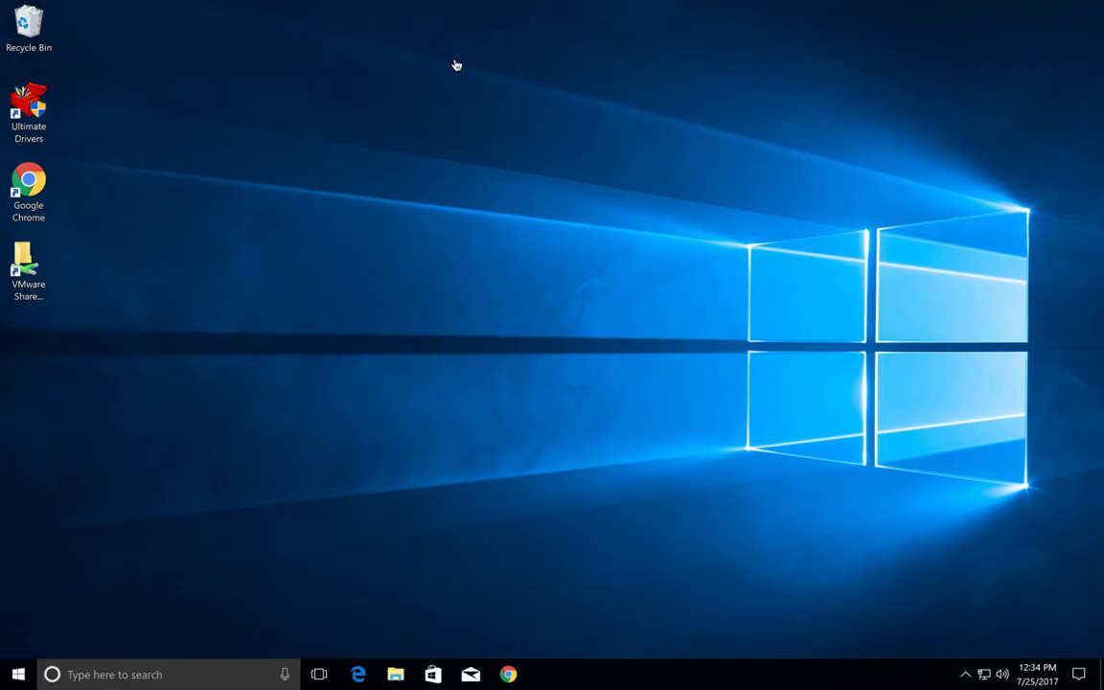
{"action": "mouse_move", "coordinate": [412, 107]}
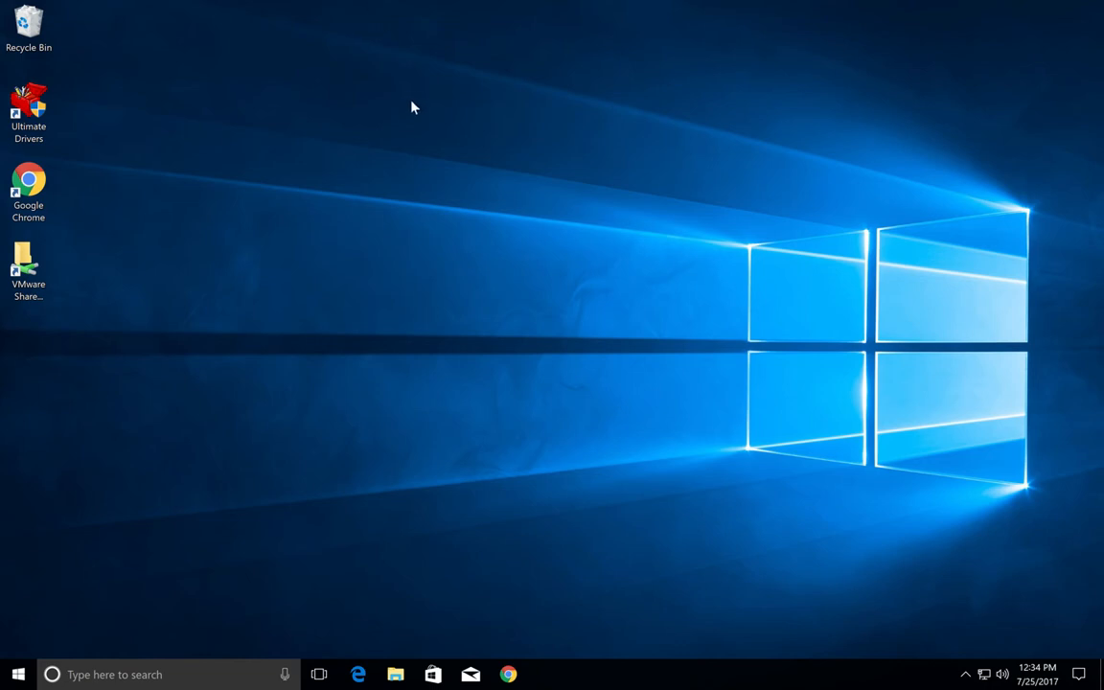
{"action": "mouse_move", "coordinate": [514, 276]}
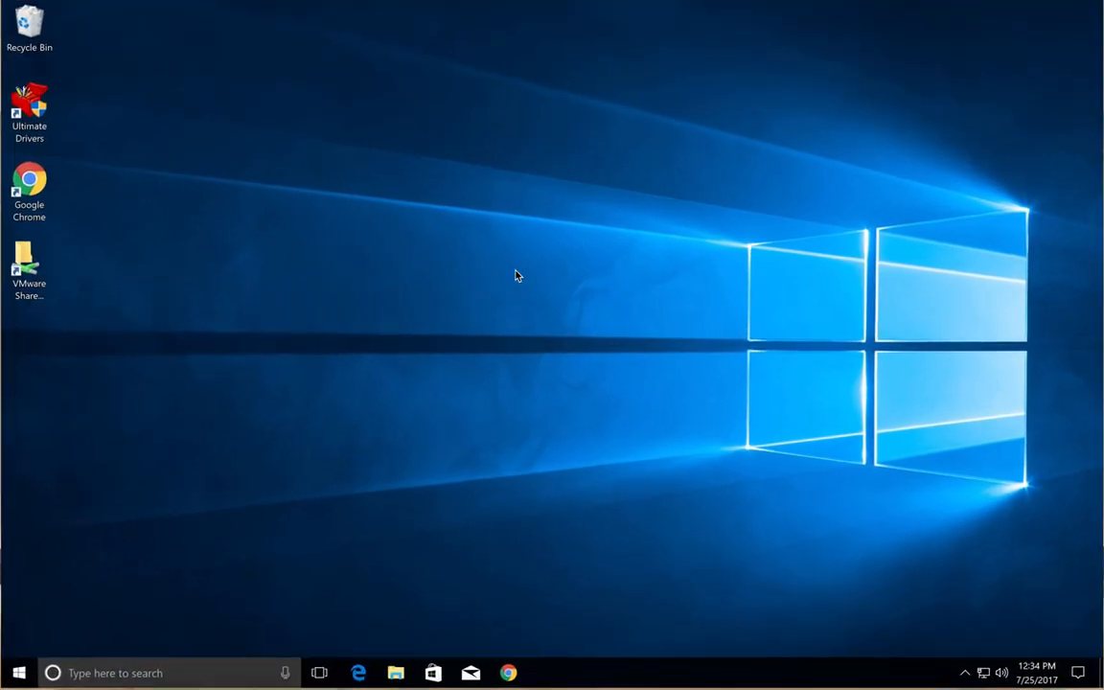
{"action": "mouse_move", "coordinate": [525, 226]}
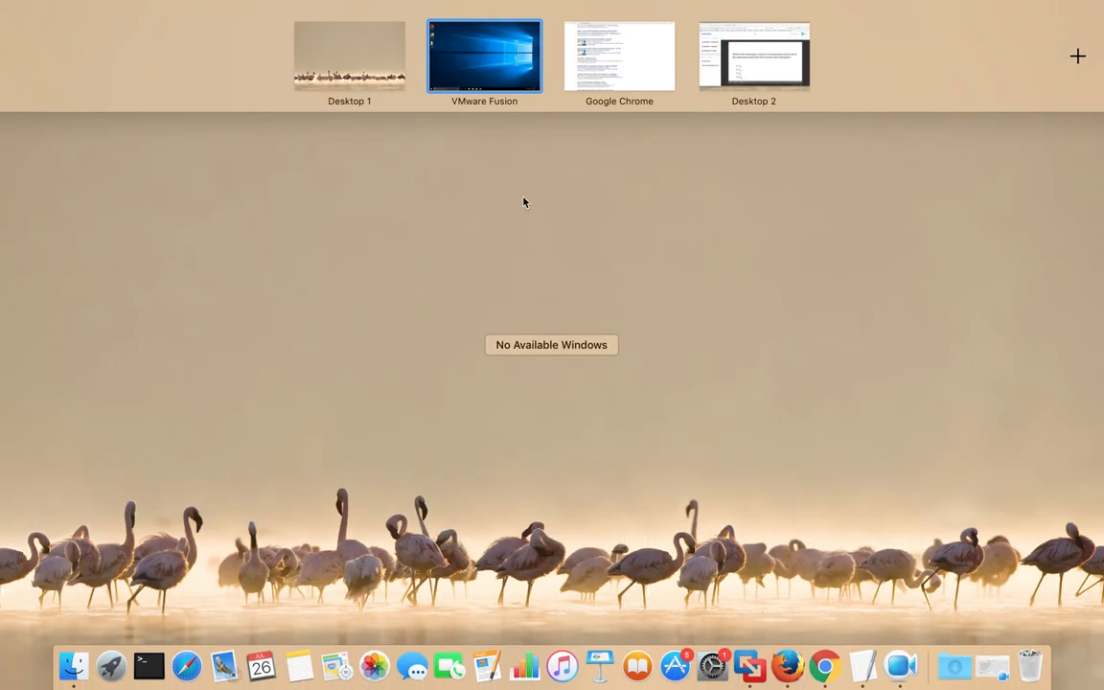
{"action": "left_click", "coordinate": [483, 56]}
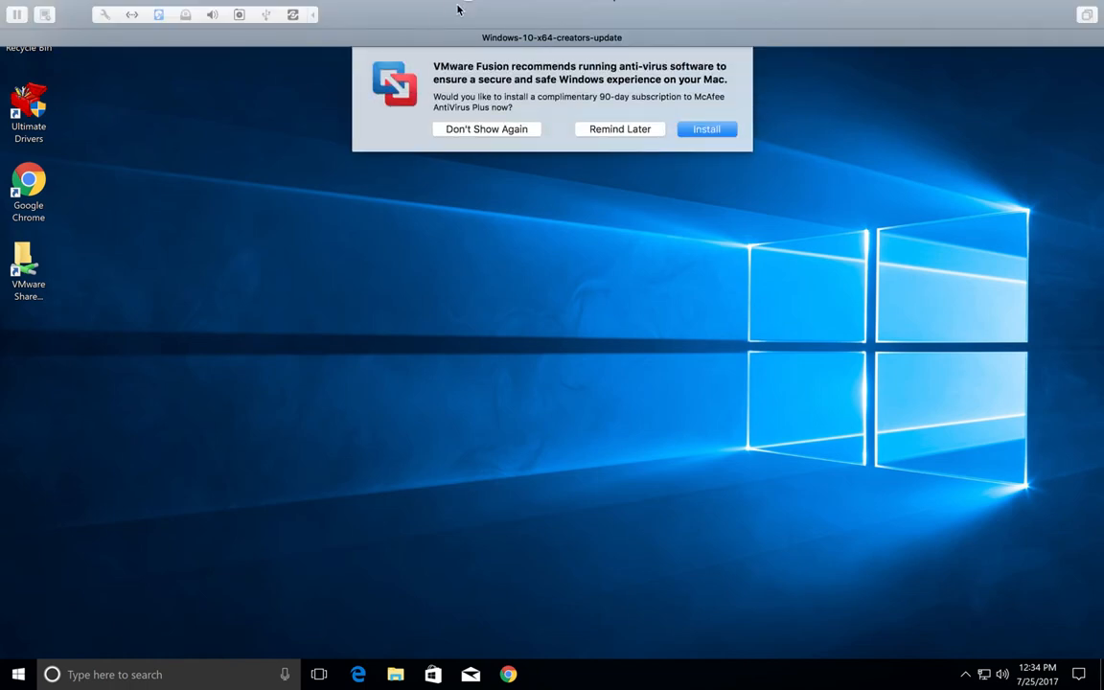
{"action": "left_click", "coordinate": [510, 675]}
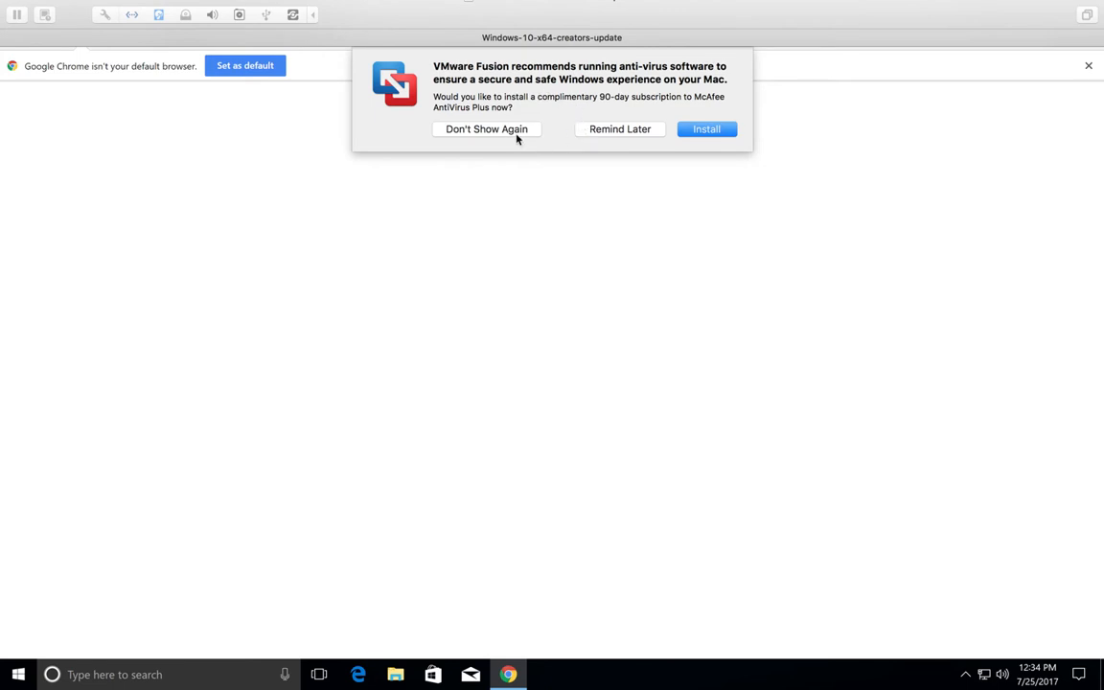
{"action": "left_click", "coordinate": [487, 129]}
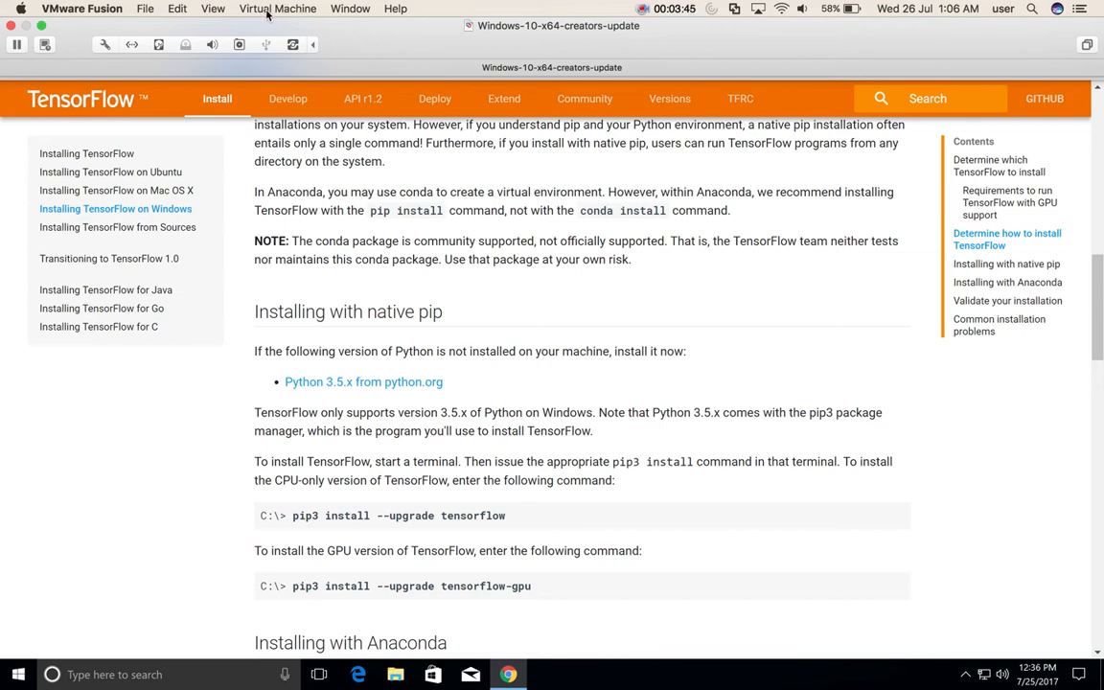
{"action": "left_click", "coordinate": [276, 7]}
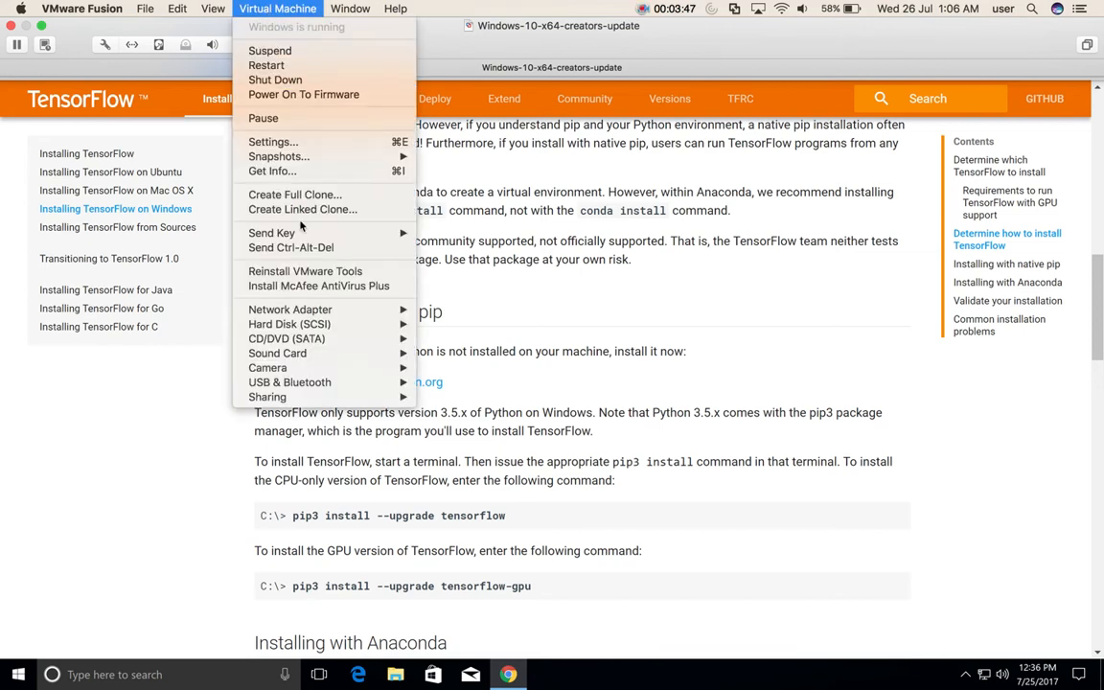
{"action": "mouse_move", "coordinate": [305, 272]}
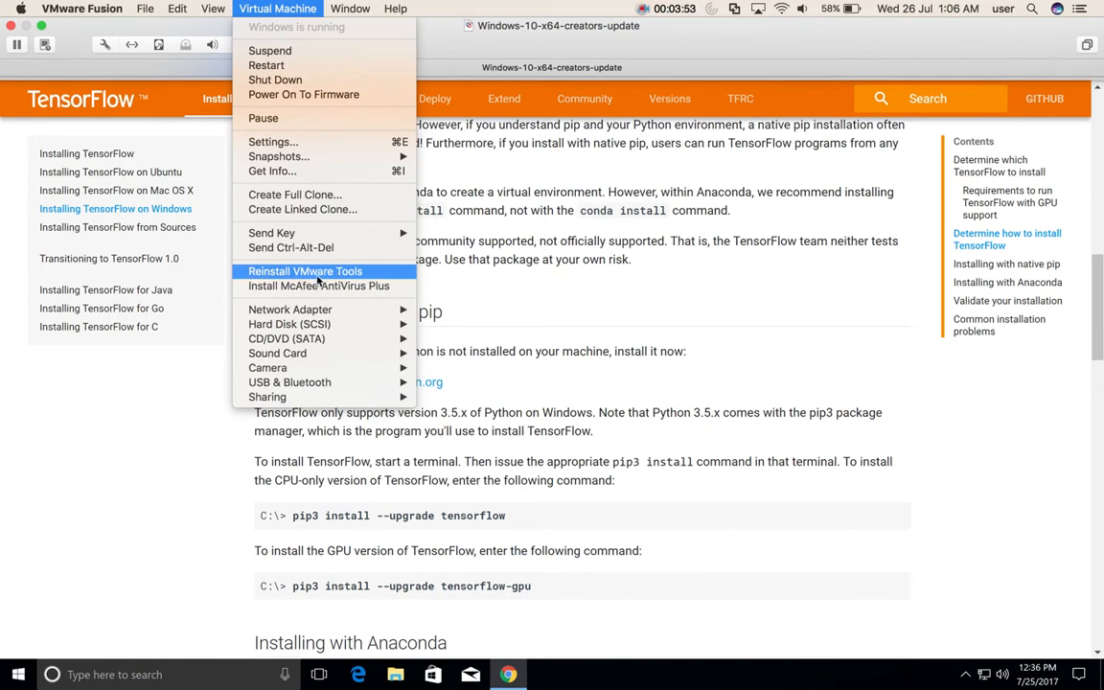
{"action": "mouse_move", "coordinate": [361, 275]}
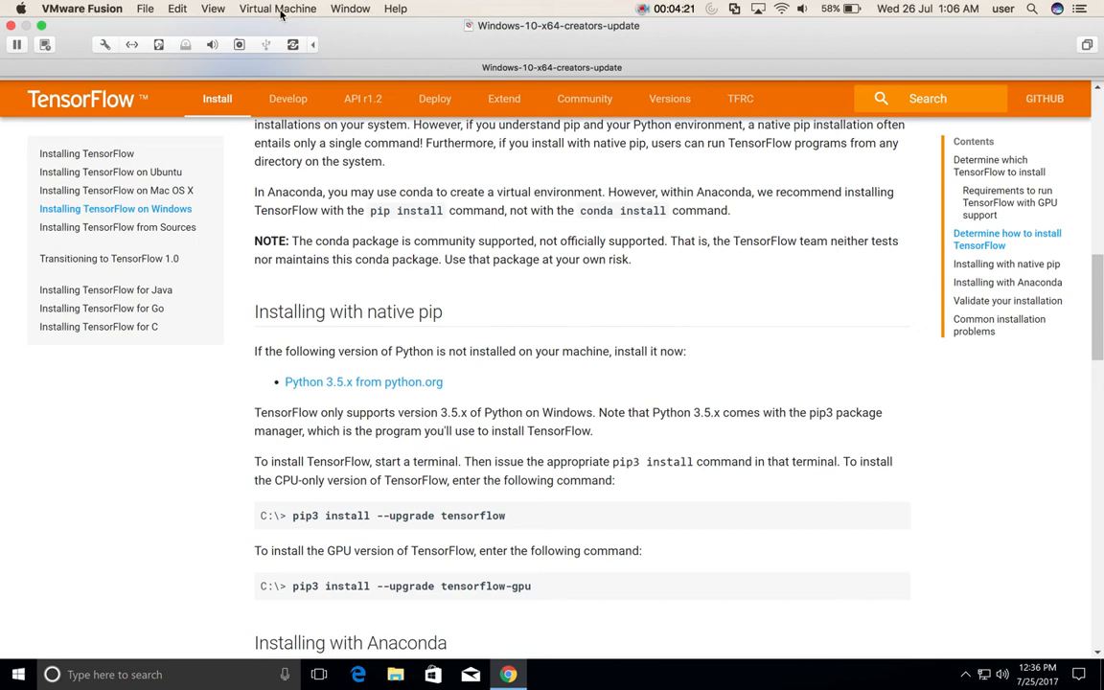
Enable Shared Folders in the Sharing settings and open the other_works folder in the Windows guest.
{"action": "left_click", "coordinate": [276, 8]}
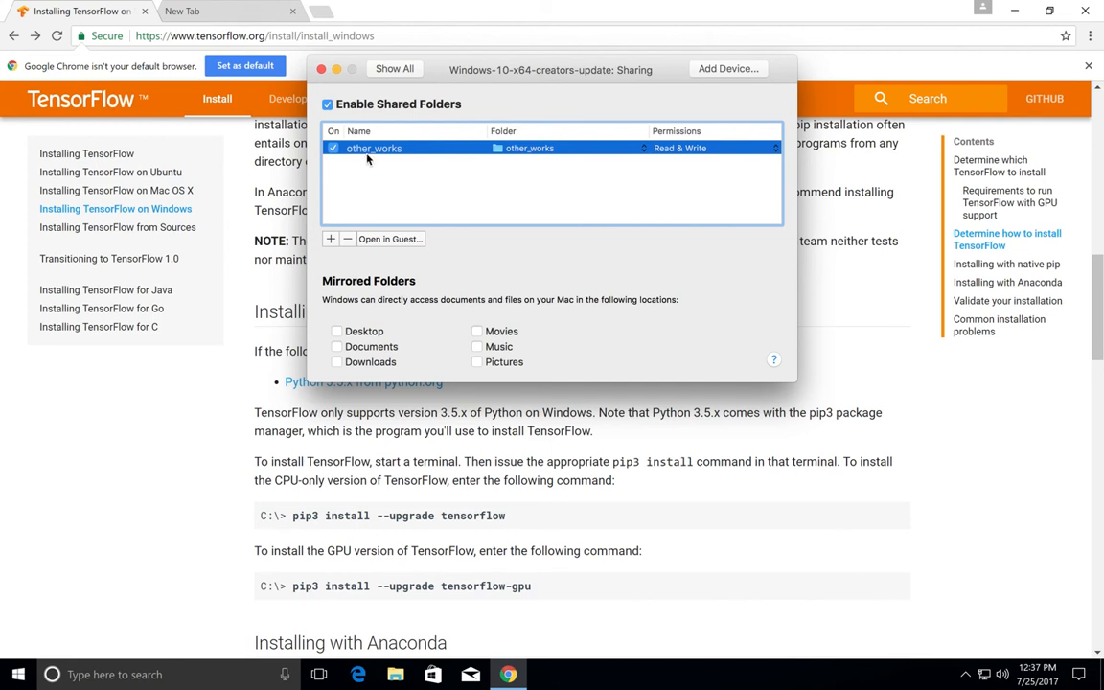
{"action": "mouse_move", "coordinate": [426, 161]}
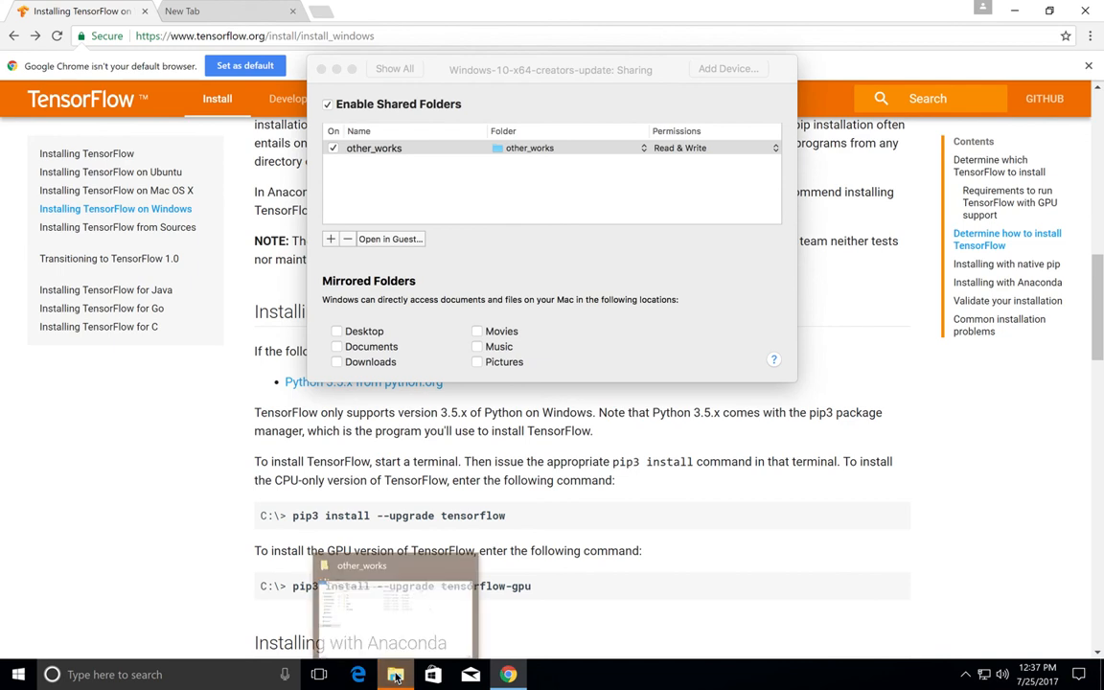
{"action": "left_click", "coordinate": [395, 674]}
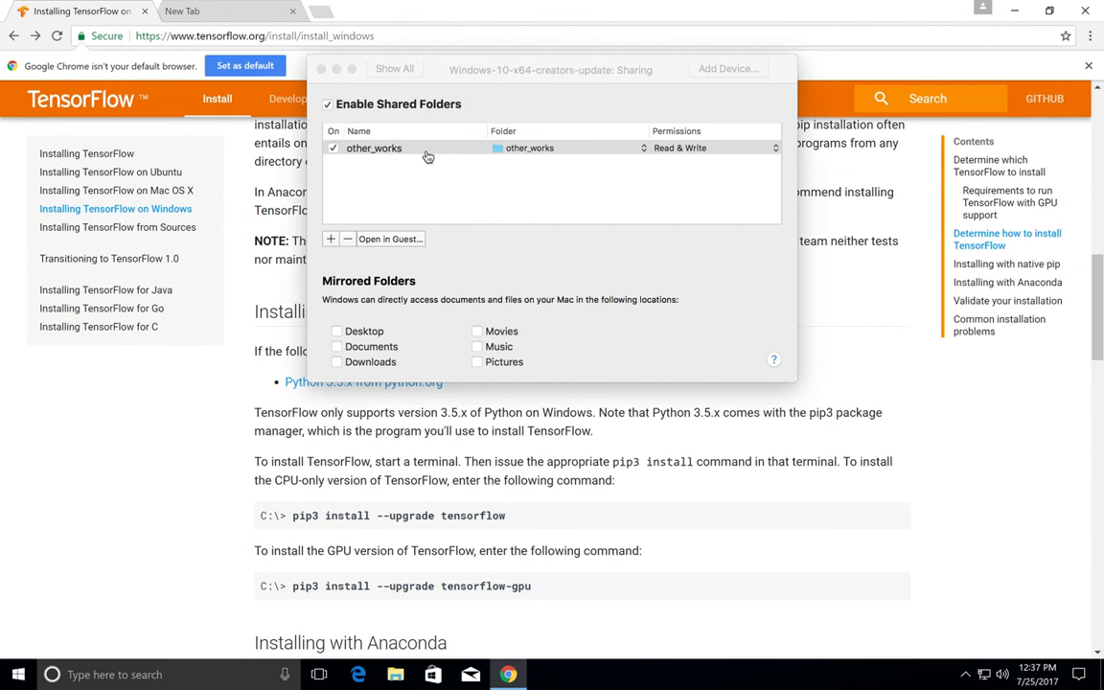
{"action": "left_click", "coordinate": [374, 148]}
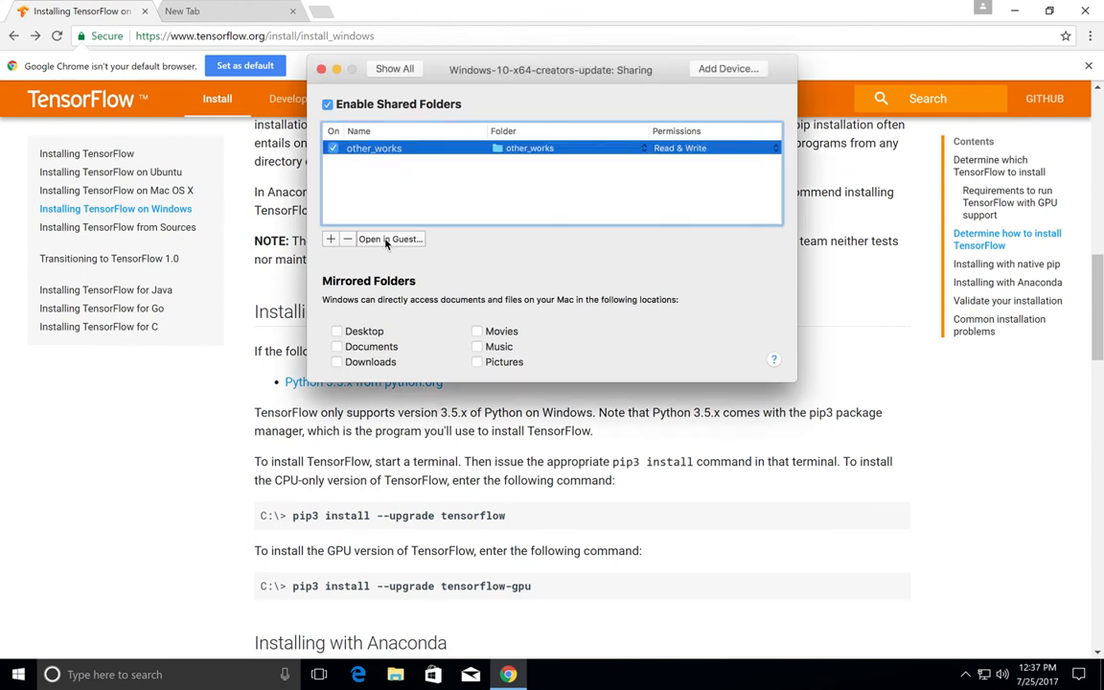
{"action": "left_click", "coordinate": [391, 237]}
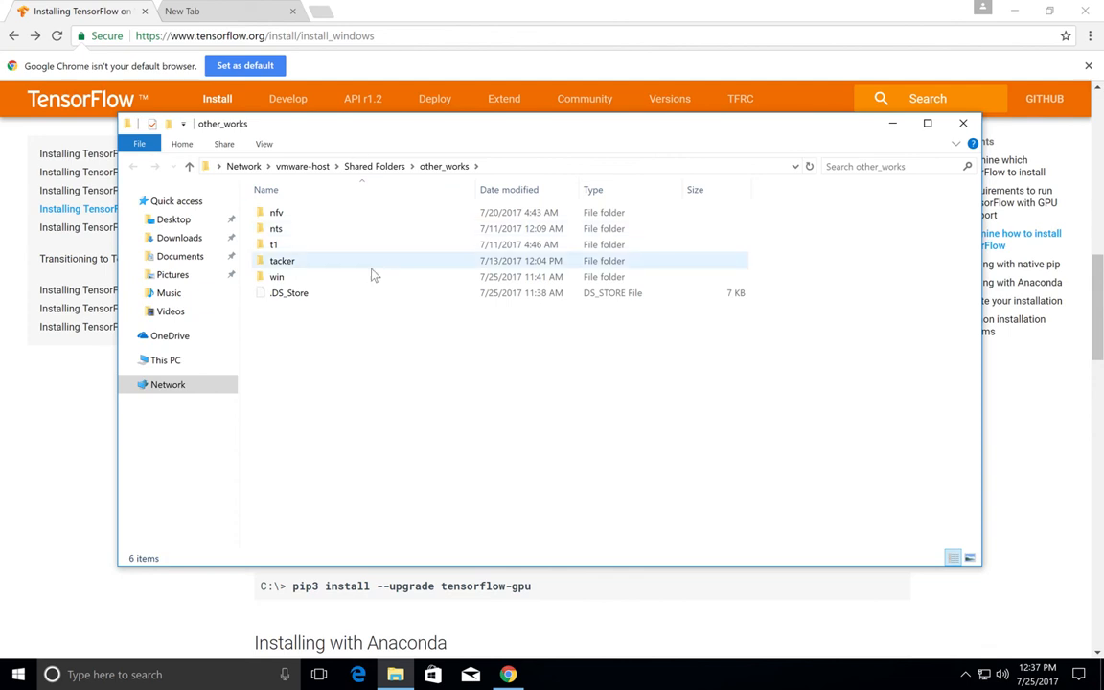
View the installers in the shared win subfolder, then close the File Explorer window.
{"action": "left_click", "coordinate": [282, 261]}
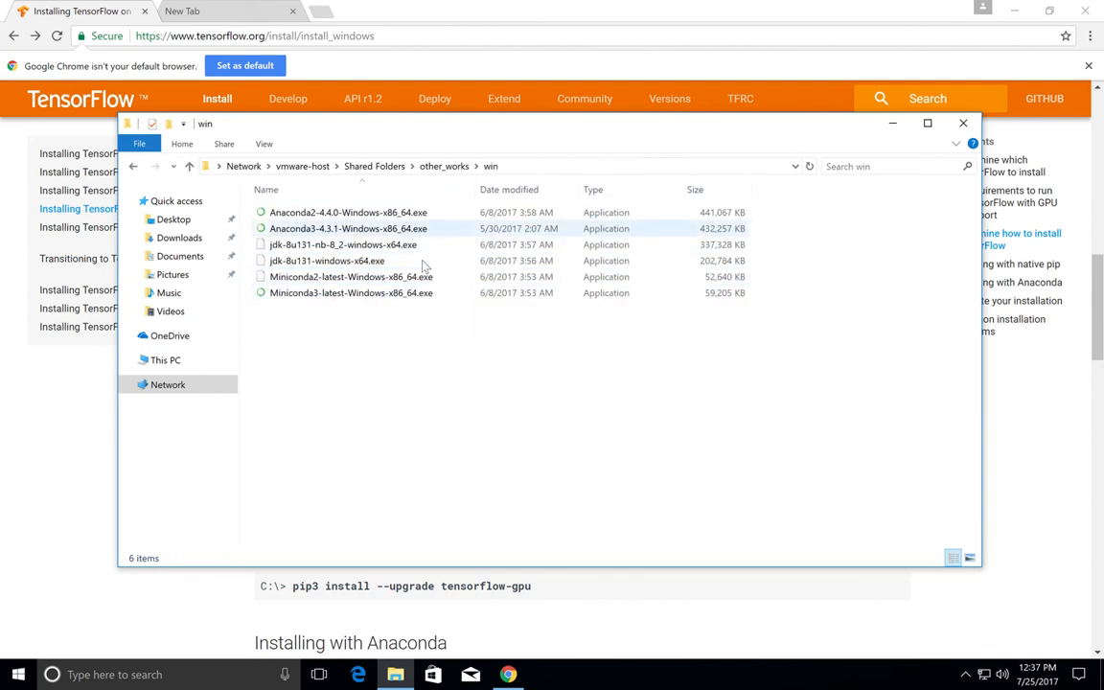
{"action": "left_click", "coordinate": [341, 245]}
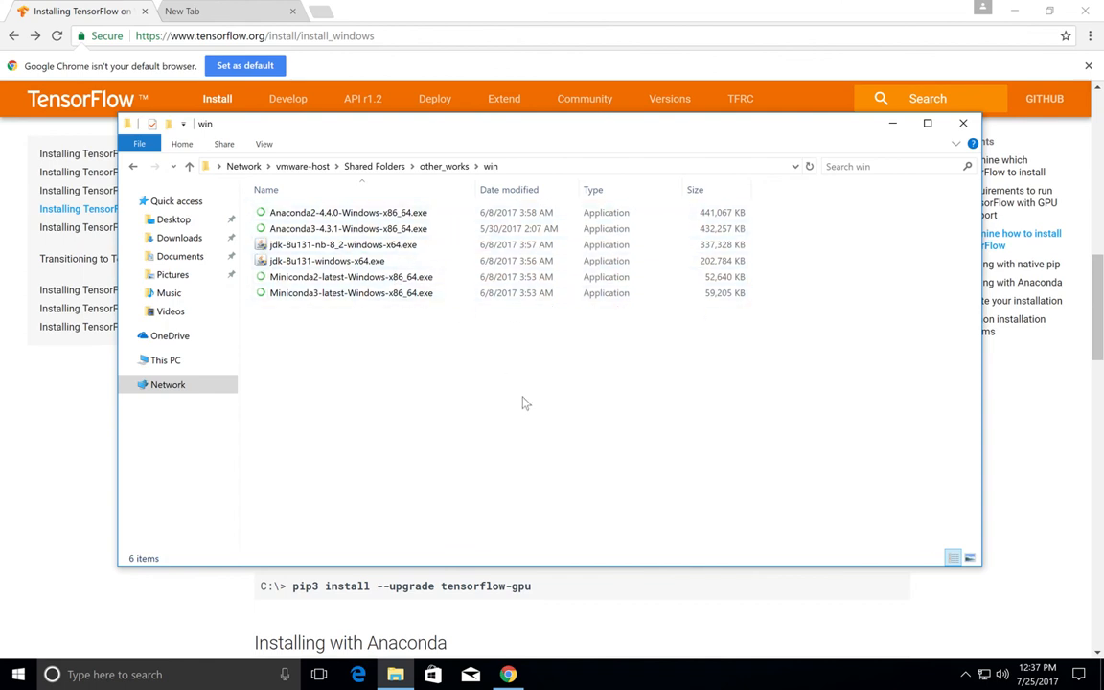
{"action": "left_click", "coordinate": [326, 260]}
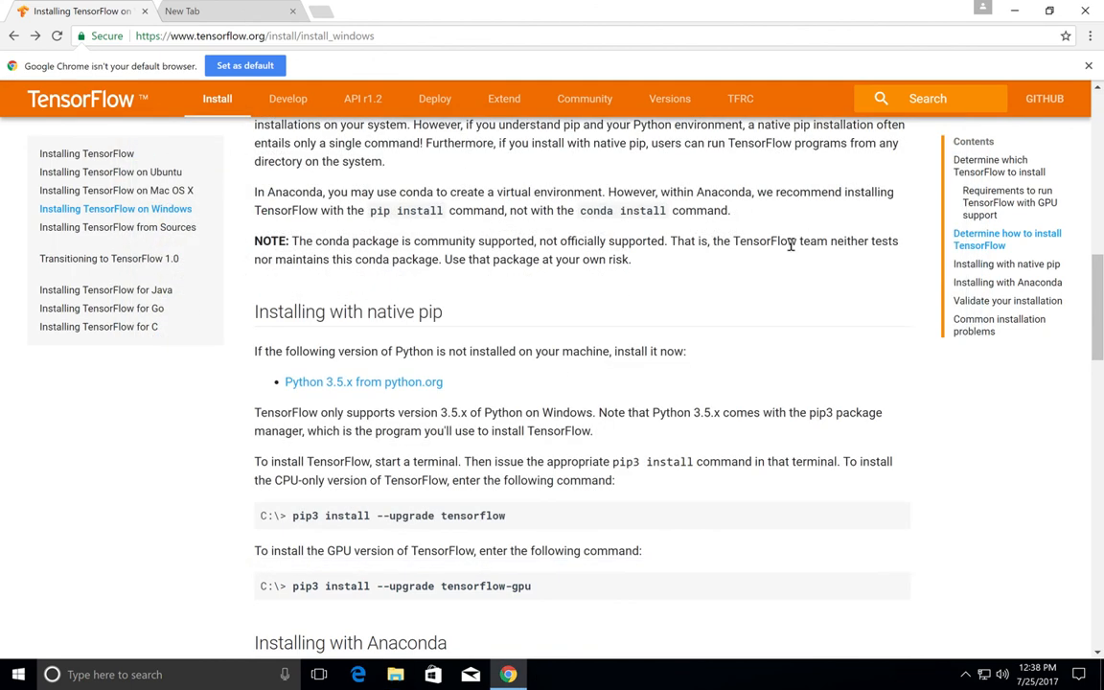
{"action": "mouse_move", "coordinate": [774, 303]}
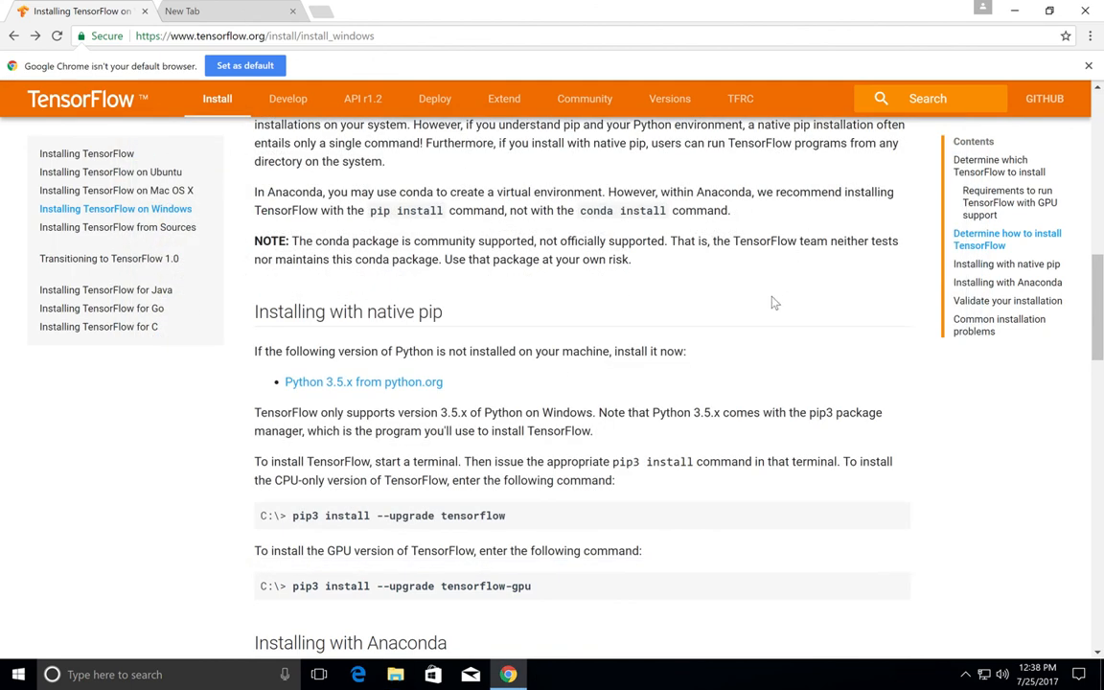